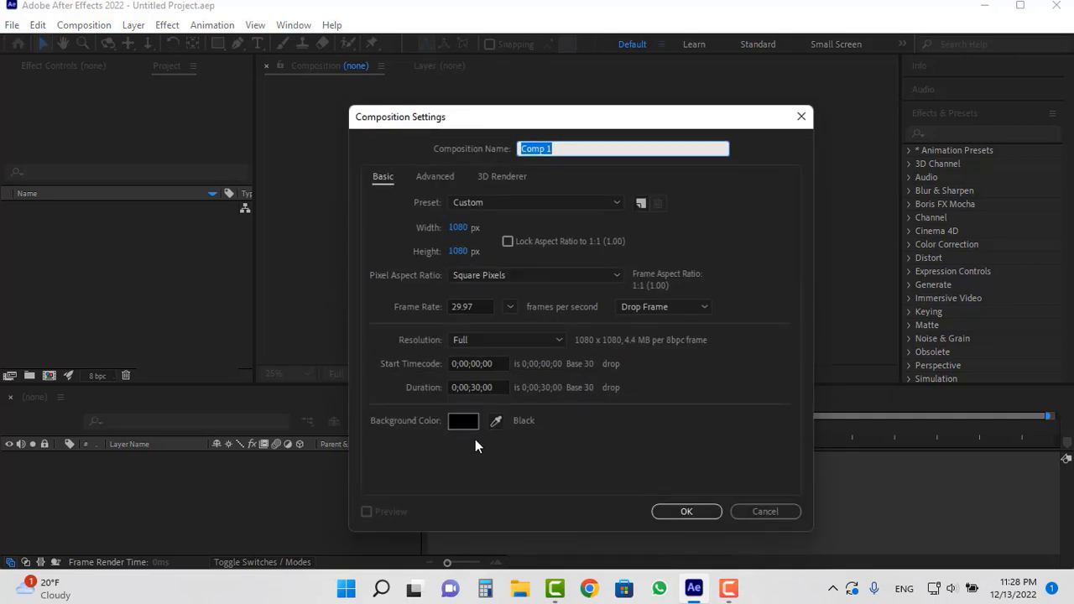
{"action": "mouse_move", "coordinate": [628, 517]}
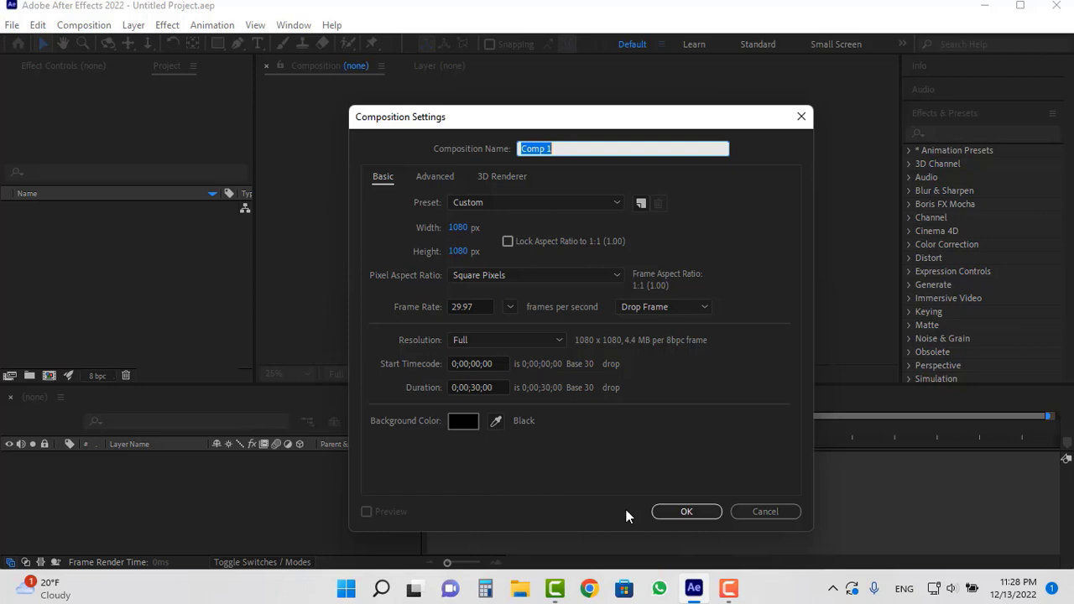
Name the new 1080×1080 composition 'space' and confirm it
{"action": "type", "text": "space"}
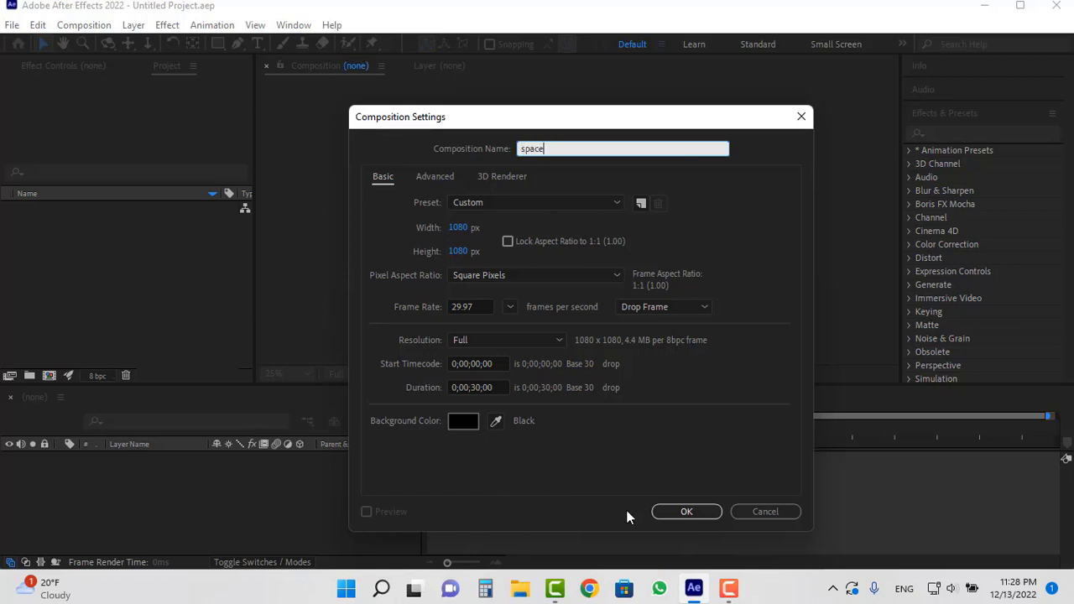
{"action": "left_click", "coordinate": [685, 510]}
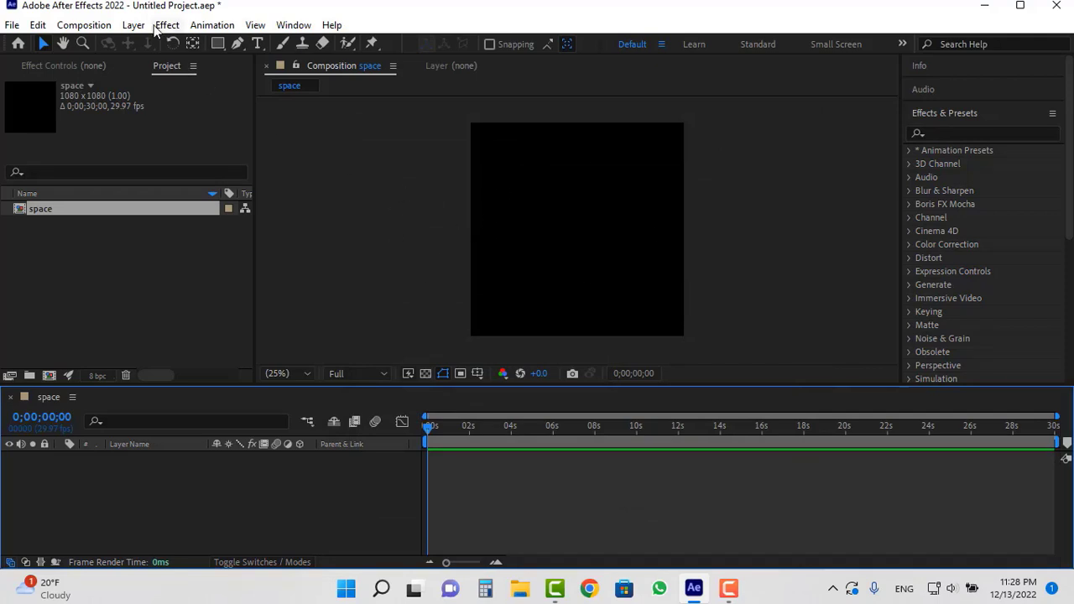
Add a comp-sized black solid layer named 'BG' via Layer > New > Solid
{"action": "left_click", "coordinate": [132, 25]}
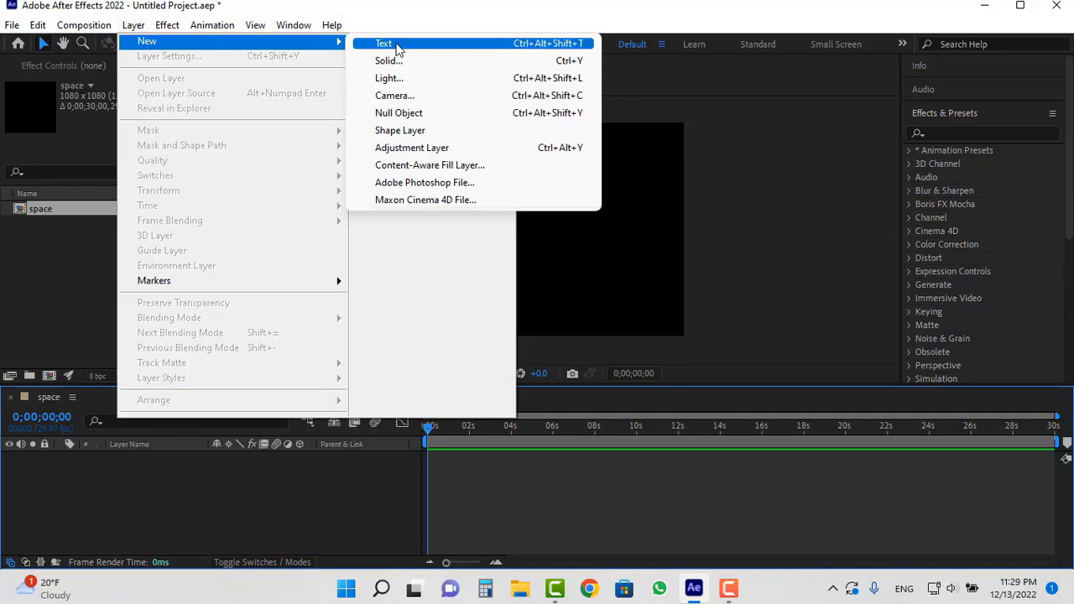
{"action": "left_click", "coordinate": [386, 60]}
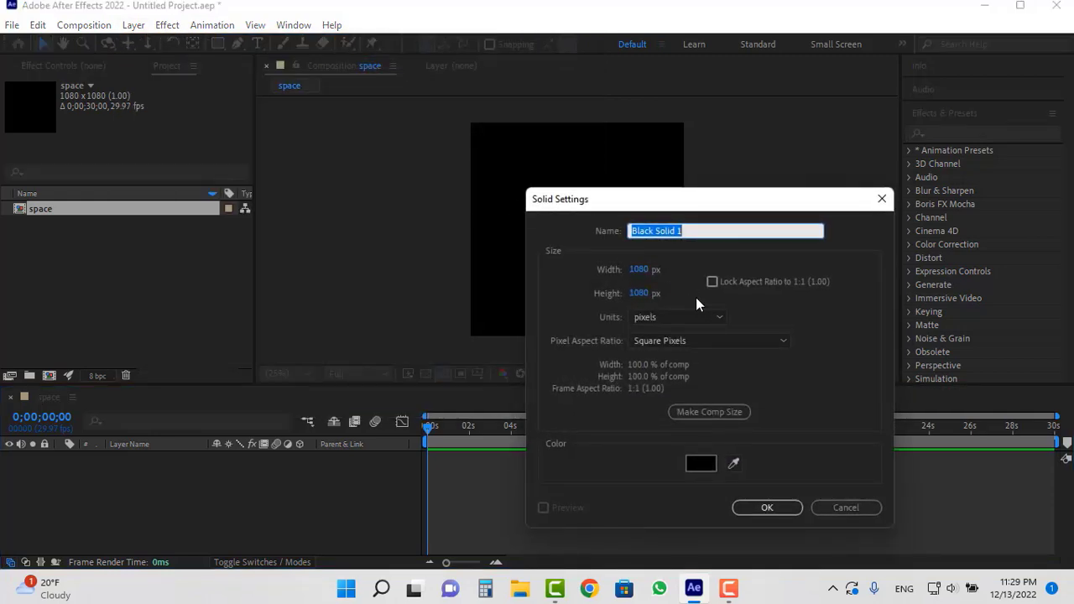
{"action": "type", "text": "BG"}
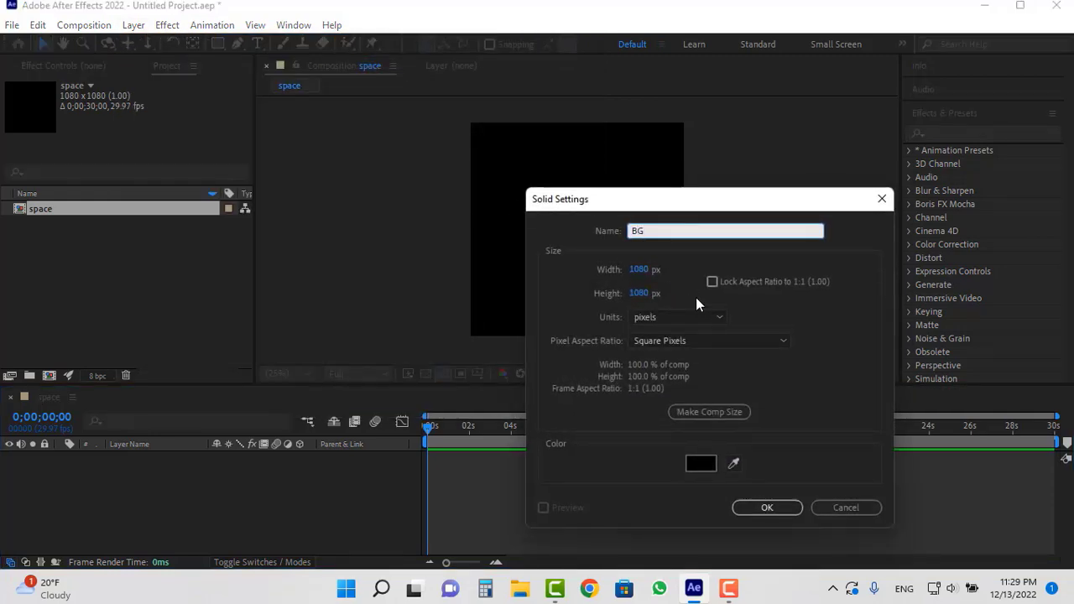
{"action": "left_click", "coordinate": [766, 507]}
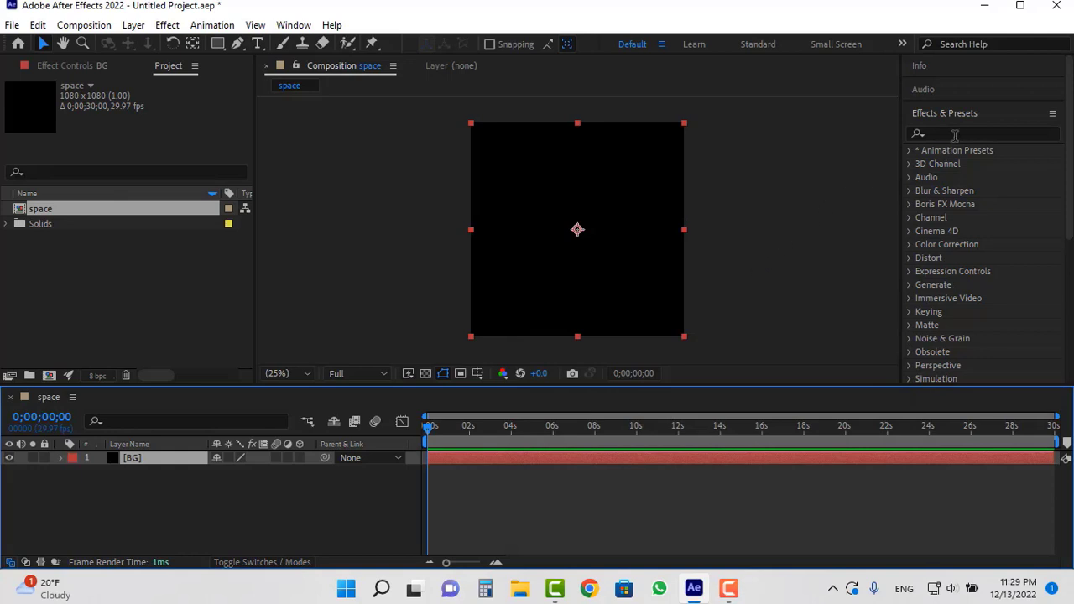
Find Gradient Ramp by searching 'gra' and apply it to the BG layer
{"action": "left_click", "coordinate": [962, 133]}
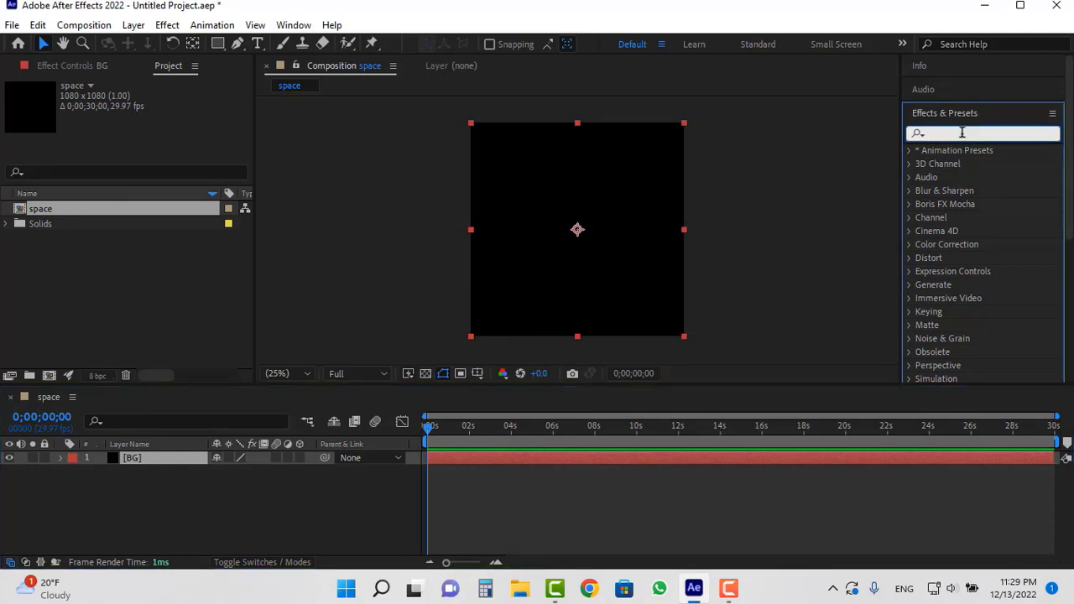
{"action": "type", "text": "grad"}
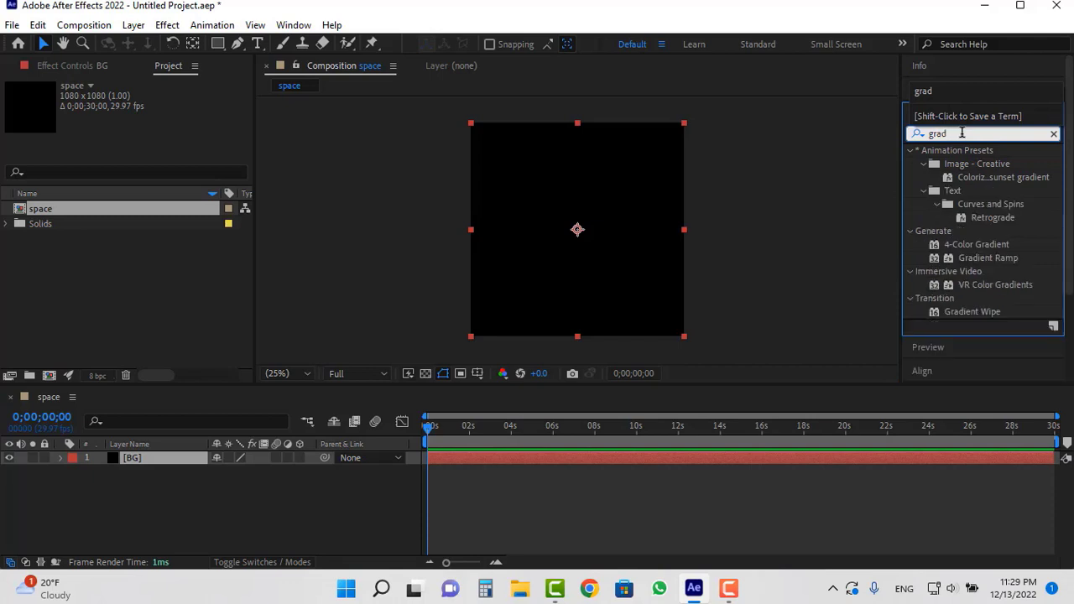
{"action": "left_click", "coordinate": [989, 258]}
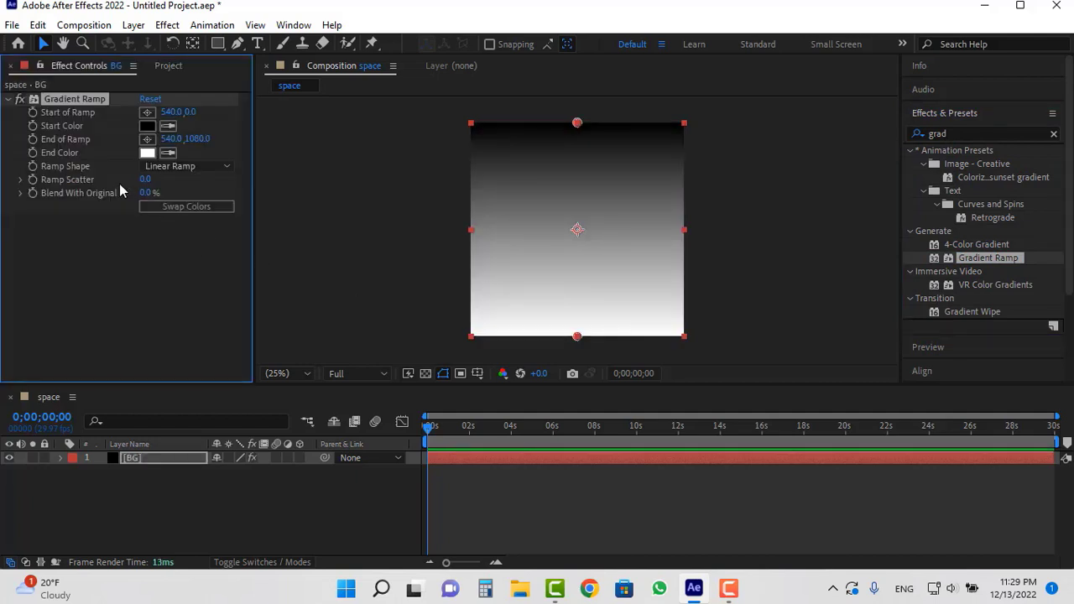
Make the ramp shape Radial and place the Start of Ramp at the frame centre
{"action": "left_click", "coordinate": [185, 166]}
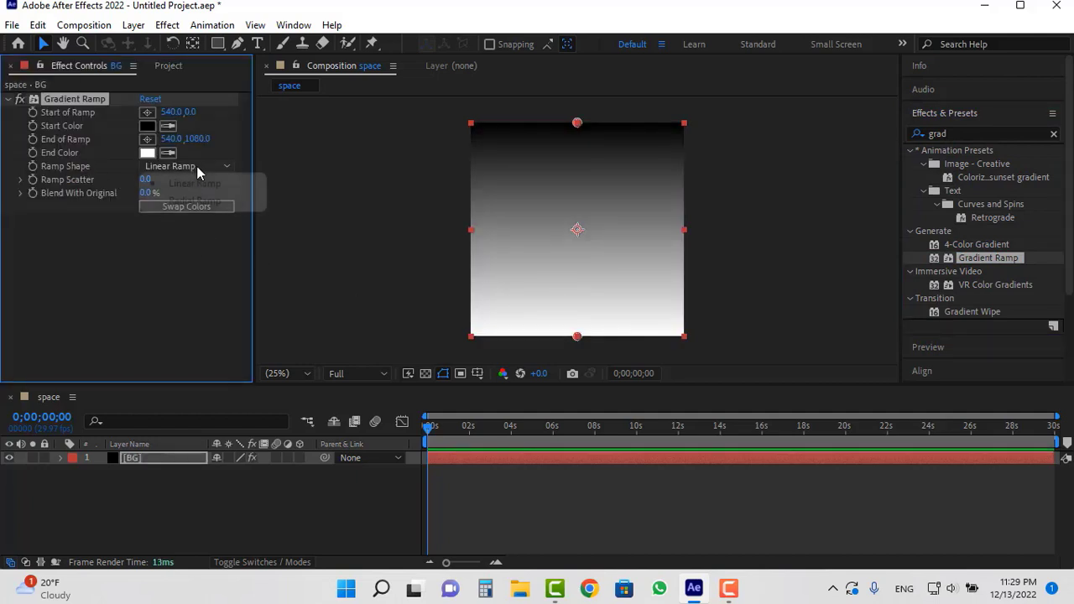
{"action": "left_click", "coordinate": [195, 200]}
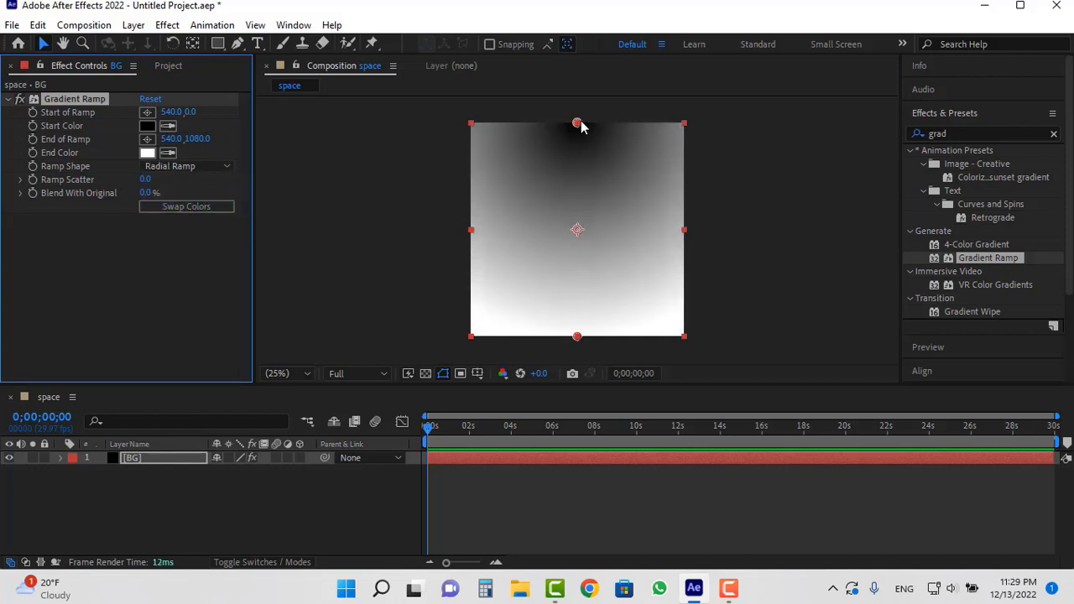
{"action": "left_click_drag", "start_coordinate": [577, 124], "coordinate": [577, 220]}
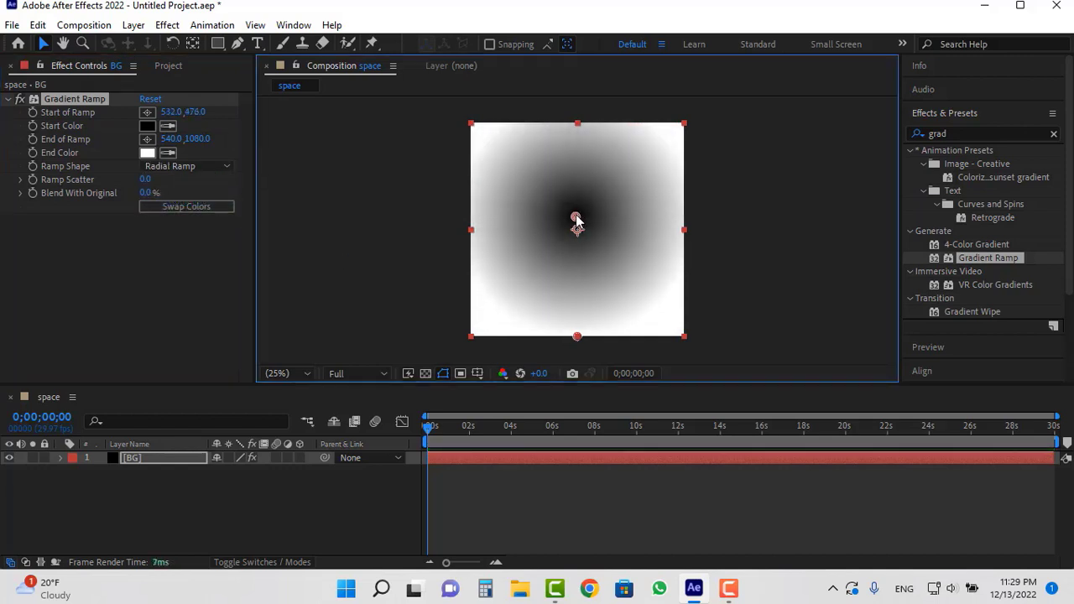
{"action": "left_click_drag", "start_coordinate": [578, 218], "coordinate": [578, 229]}
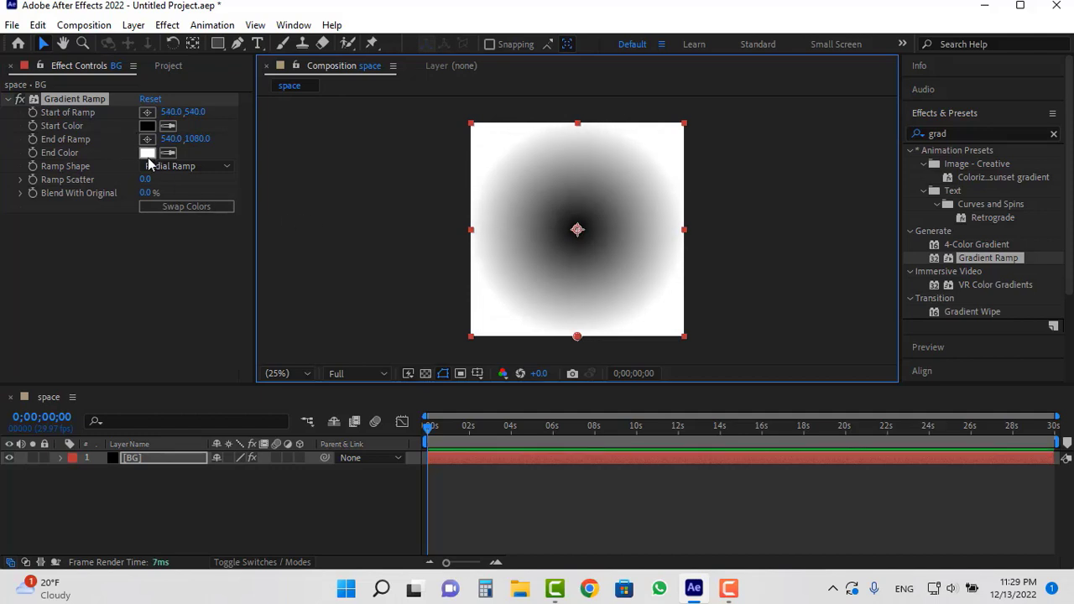
Give the gradient a dark navy blue end colour and a dark red start colour
{"action": "left_click", "coordinate": [148, 153]}
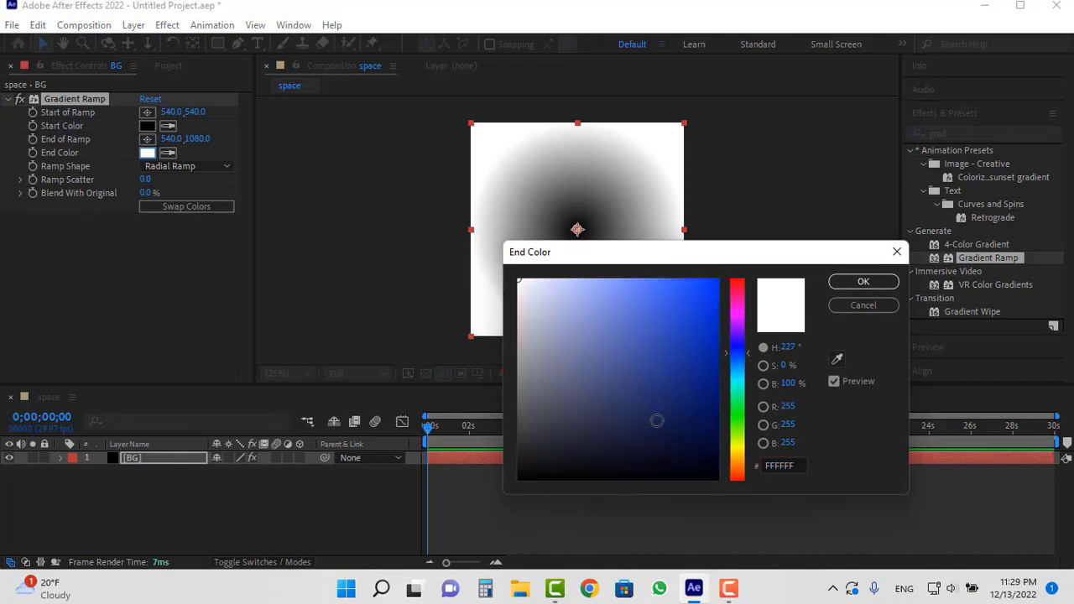
{"action": "left_click", "coordinate": [658, 420]}
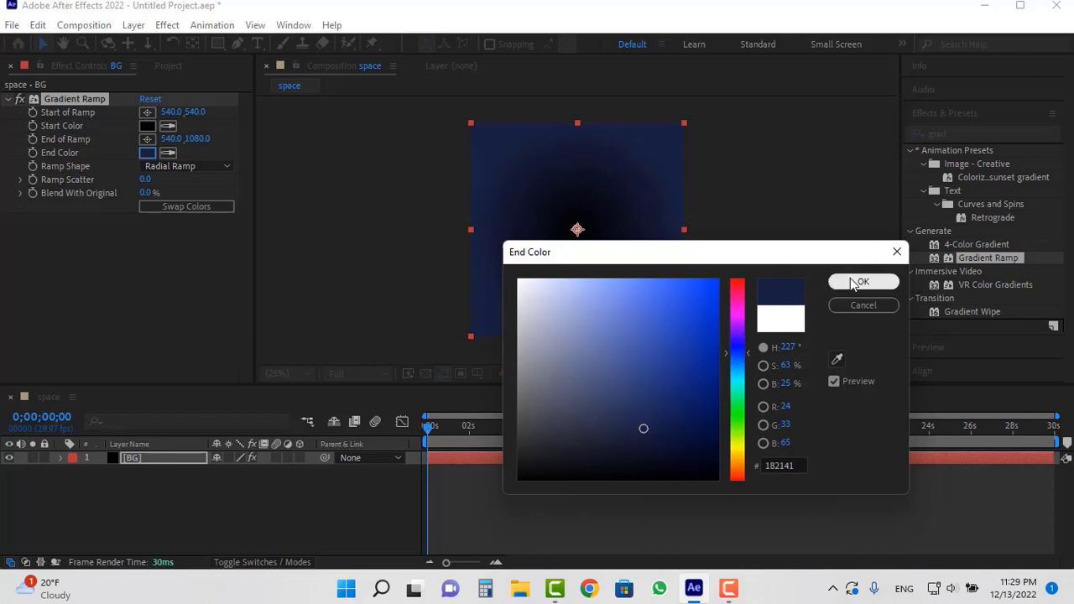
{"action": "left_click", "coordinate": [148, 124]}
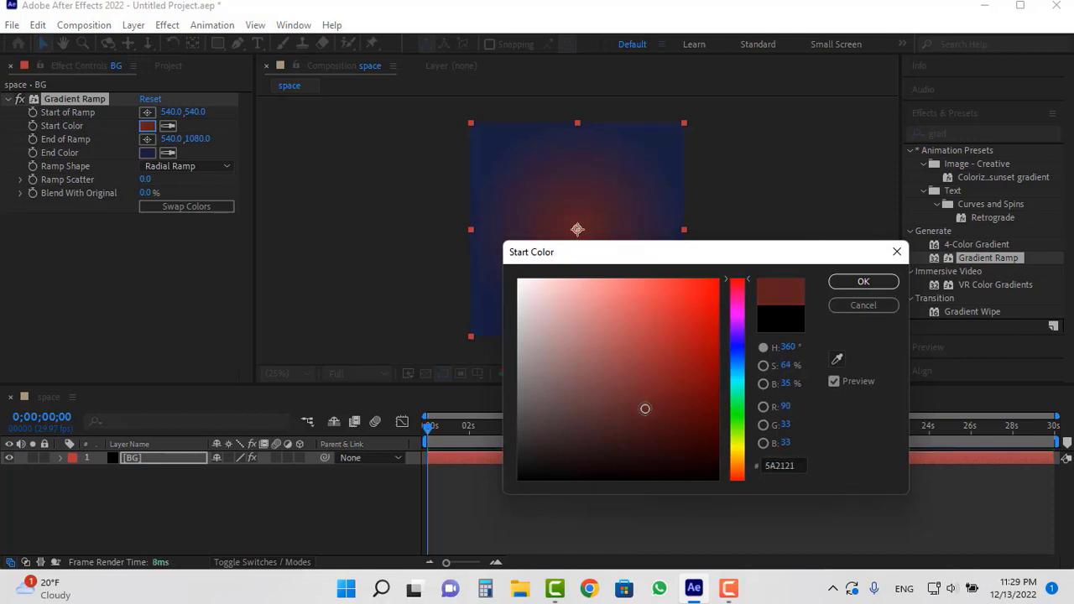
{"action": "left_click", "coordinate": [863, 282]}
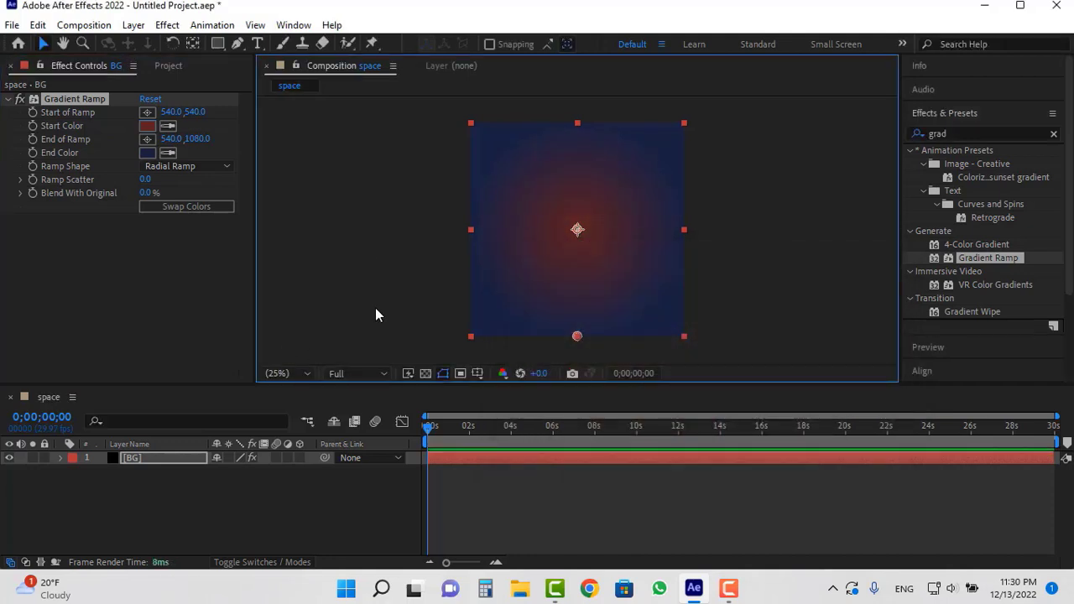
{"action": "mouse_move", "coordinate": [619, 194]}
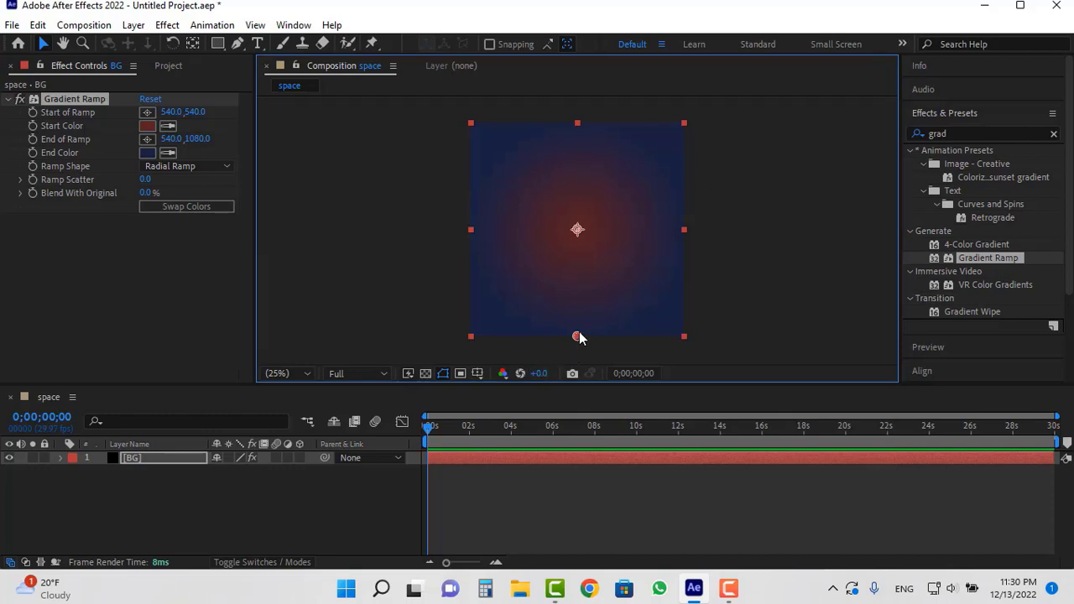
Push the End of Ramp point out past the lower-right corner to spread the red wider
{"action": "left_click_drag", "start_coordinate": [577, 336], "coordinate": [664, 336]}
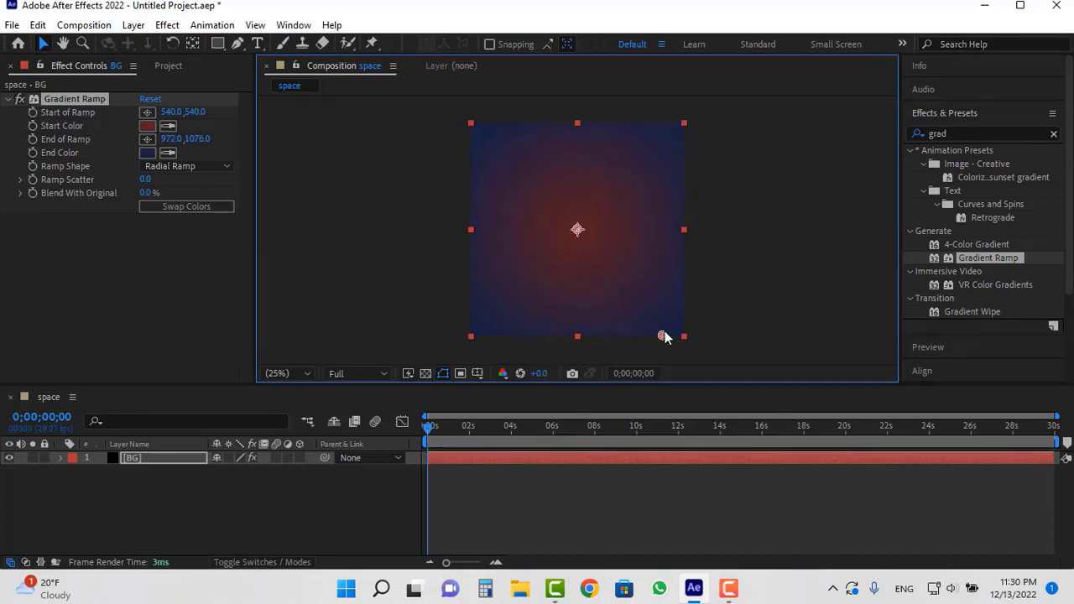
{"action": "left_click_drag", "start_coordinate": [664, 336], "coordinate": [680, 336]}
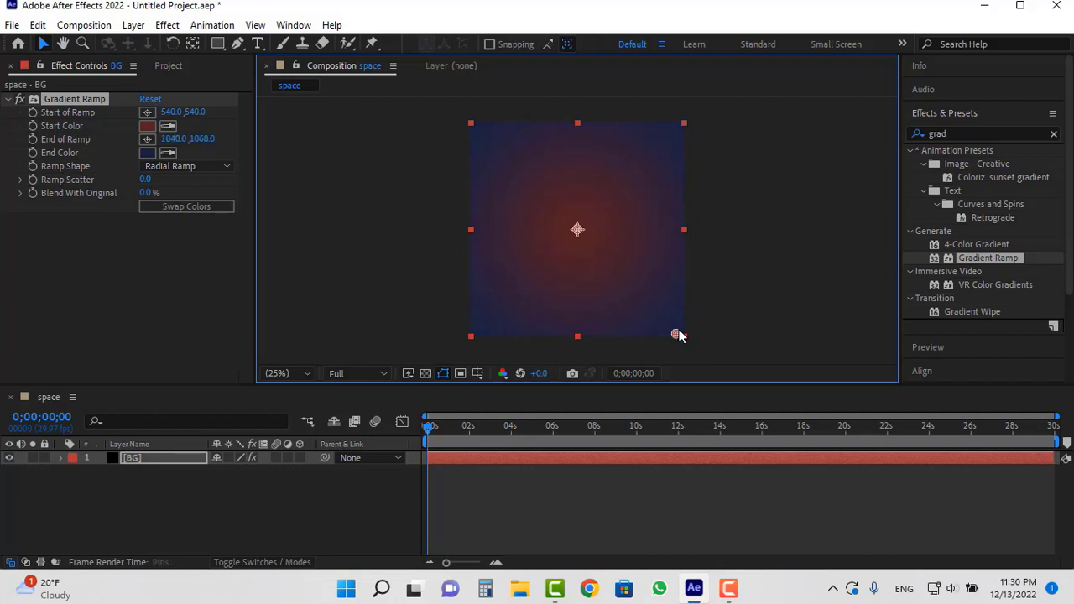
{"action": "left_click_drag", "start_coordinate": [680, 335], "coordinate": [716, 336]}
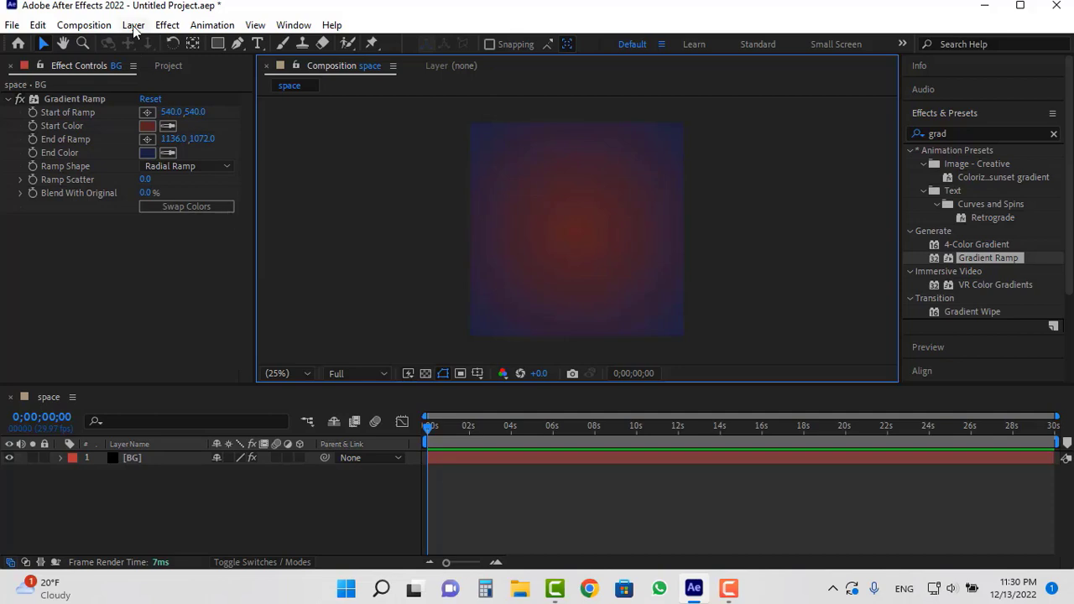
Add a second default black solid layer above BG
{"action": "left_click", "coordinate": [133, 25]}
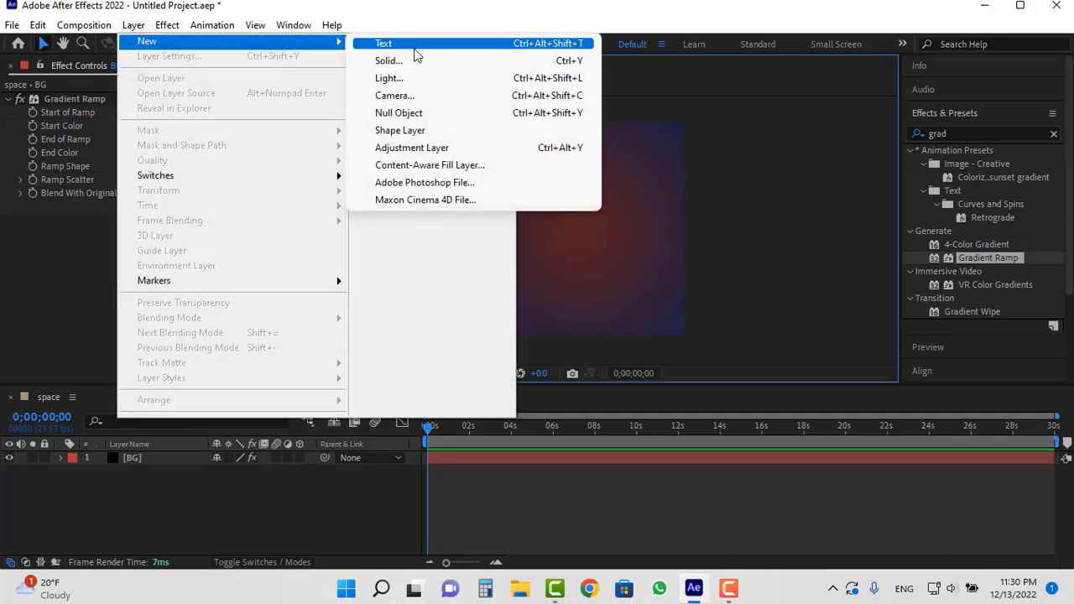
{"action": "left_click", "coordinate": [388, 61]}
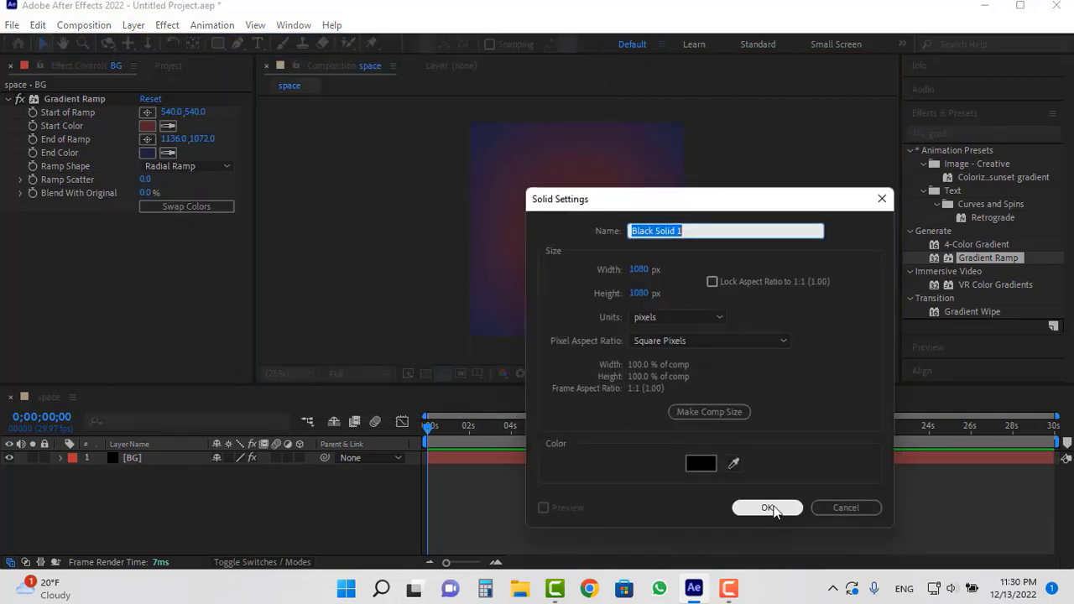
{"action": "left_click", "coordinate": [767, 507]}
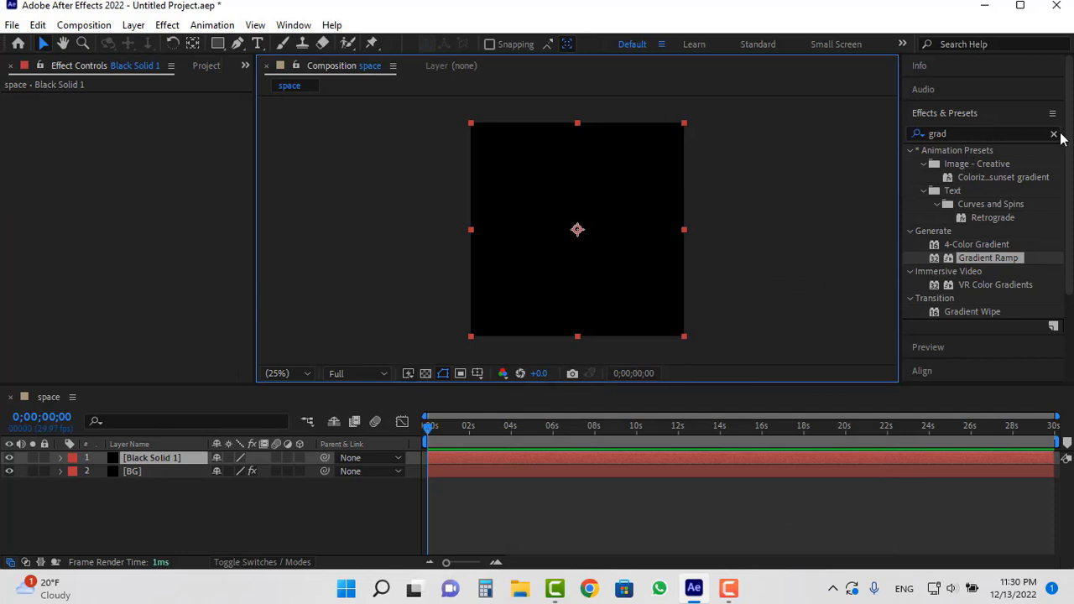
Find CC Particle World by searching 'part' and apply it to the black solid
{"action": "left_click", "coordinate": [1054, 135]}
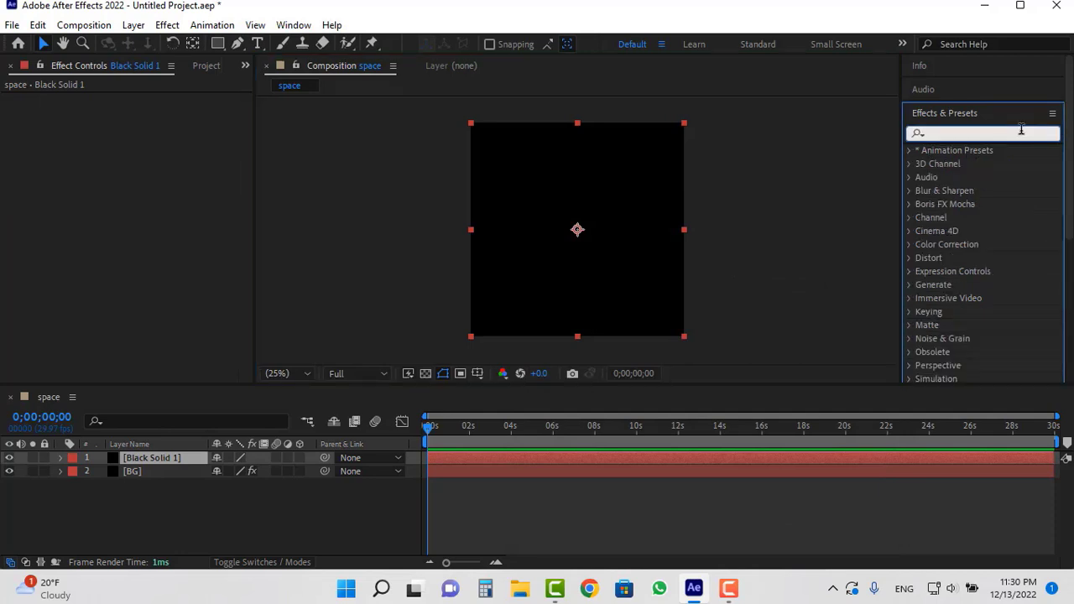
{"action": "type", "text": "part"}
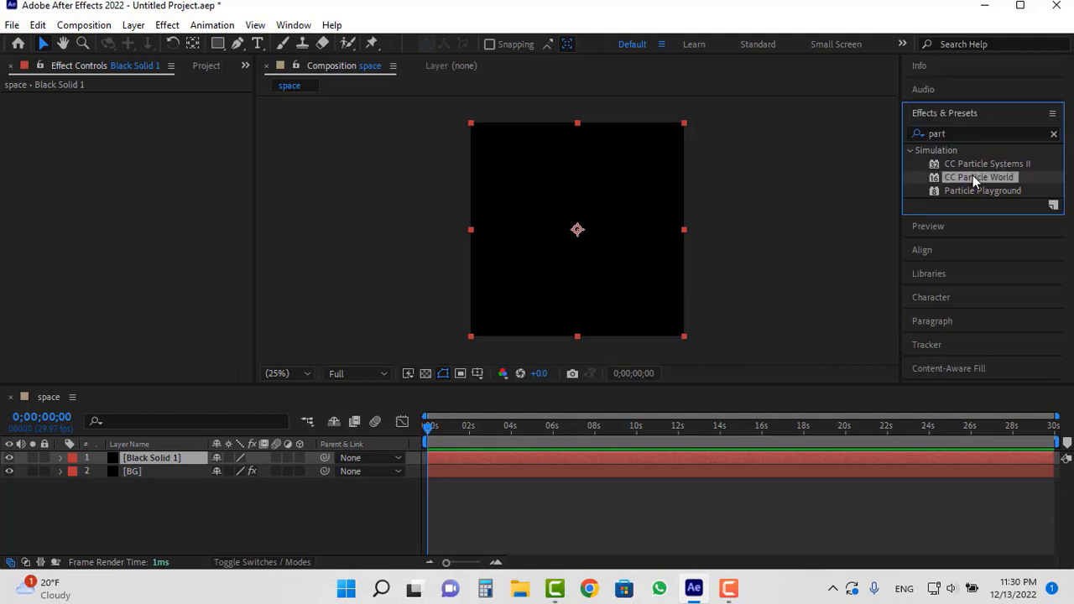
{"action": "double_click", "coordinate": [981, 178]}
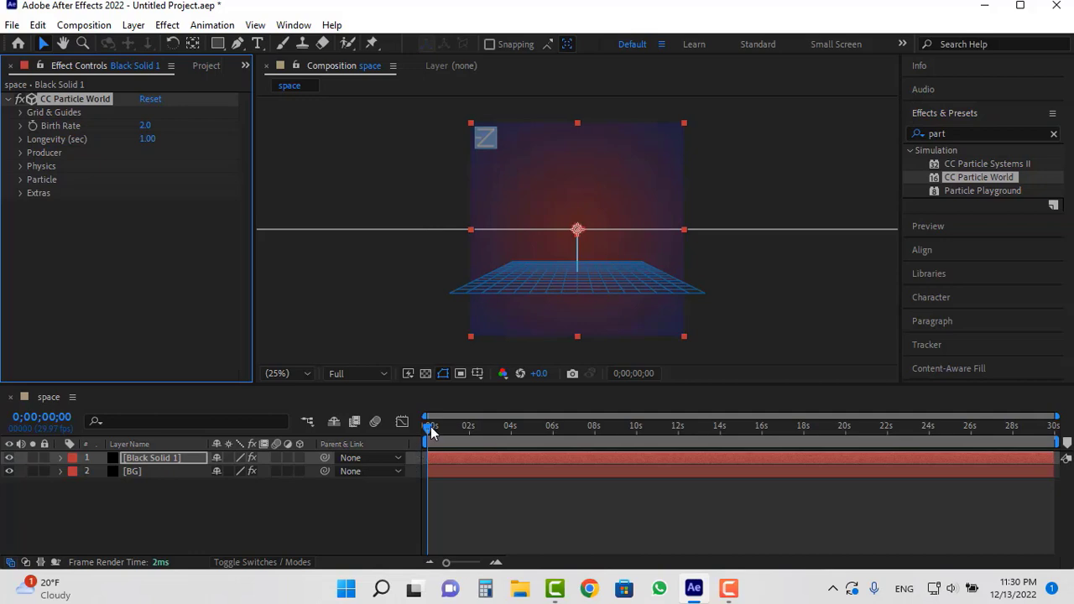
Scrub through the first second to preview the particle fountain, then return to 0:00:00
{"action": "left_click_drag", "start_coordinate": [430, 426], "coordinate": [439, 426]}
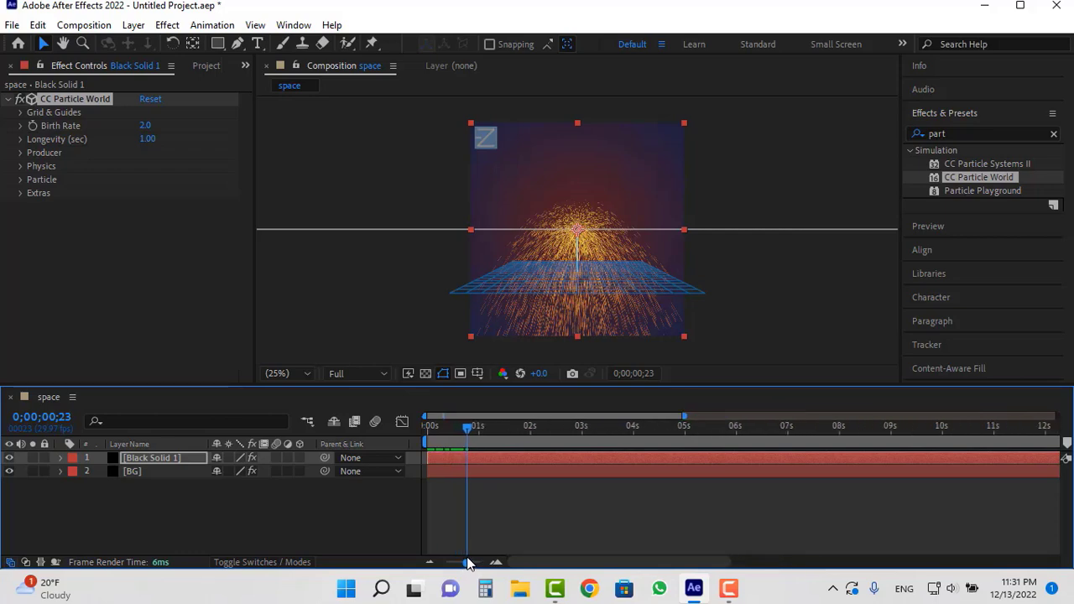
{"action": "left_click_drag", "start_coordinate": [467, 429], "coordinate": [450, 430]}
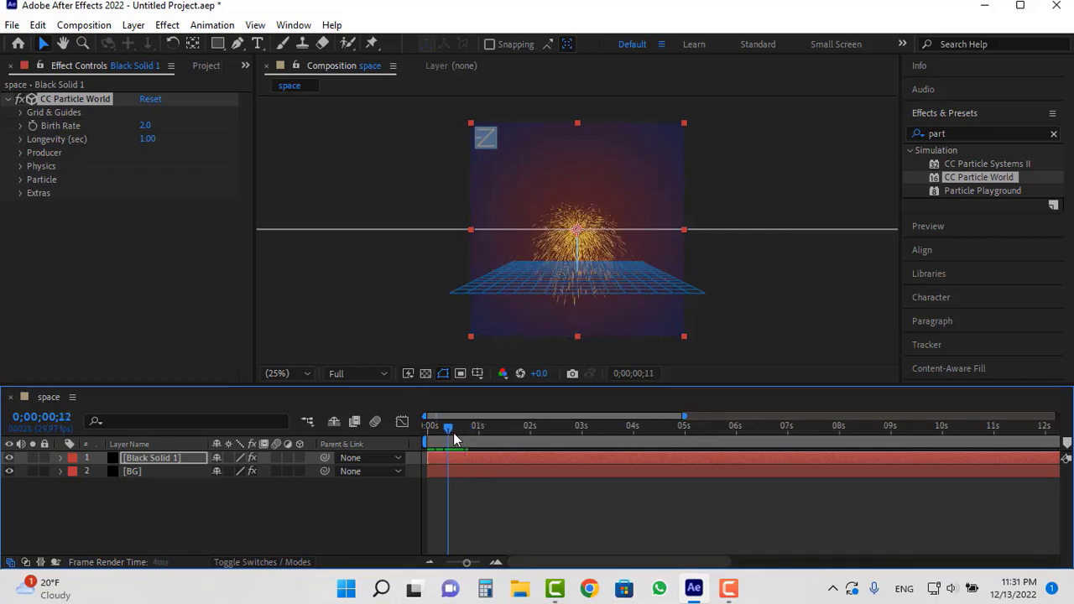
{"action": "left_click_drag", "start_coordinate": [450, 430], "coordinate": [467, 429]}
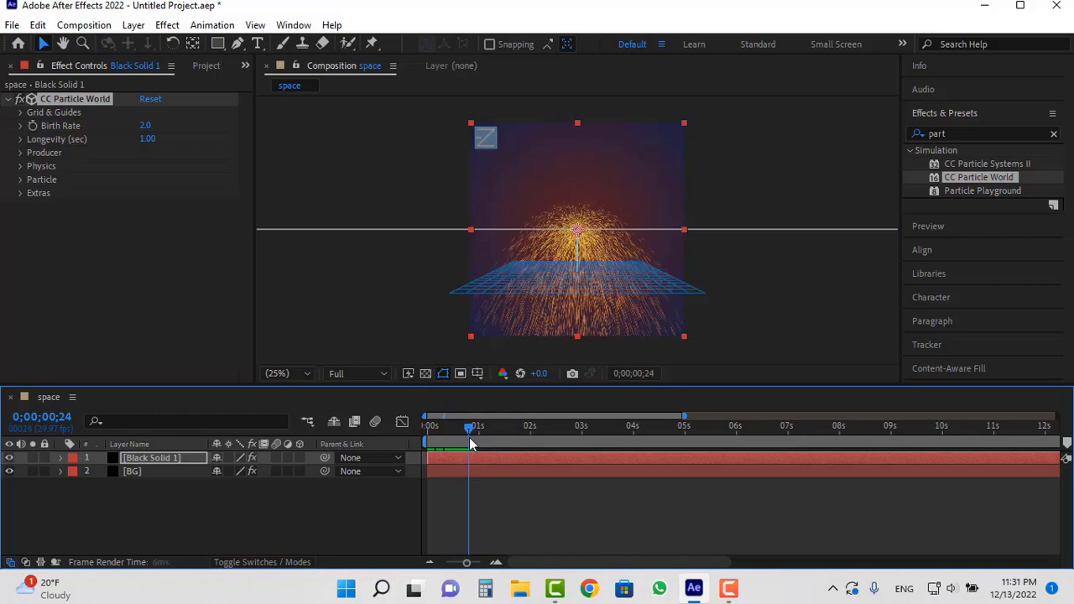
{"action": "key", "text": "Alt+["}
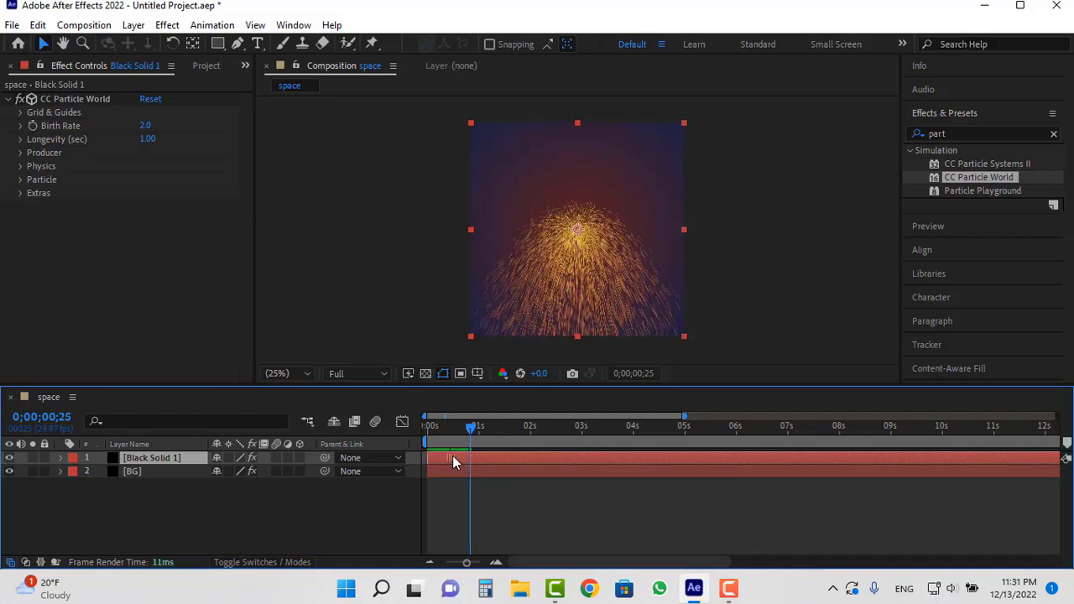
{"action": "left_click", "coordinate": [426, 426]}
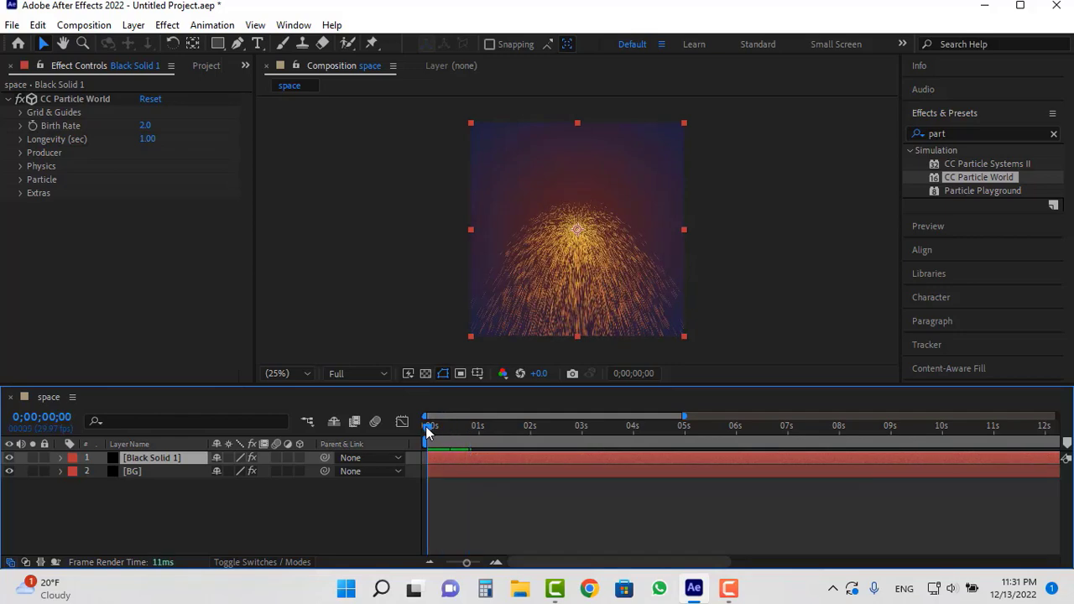
{"action": "left_click_drag", "start_coordinate": [427, 426], "coordinate": [478, 426]}
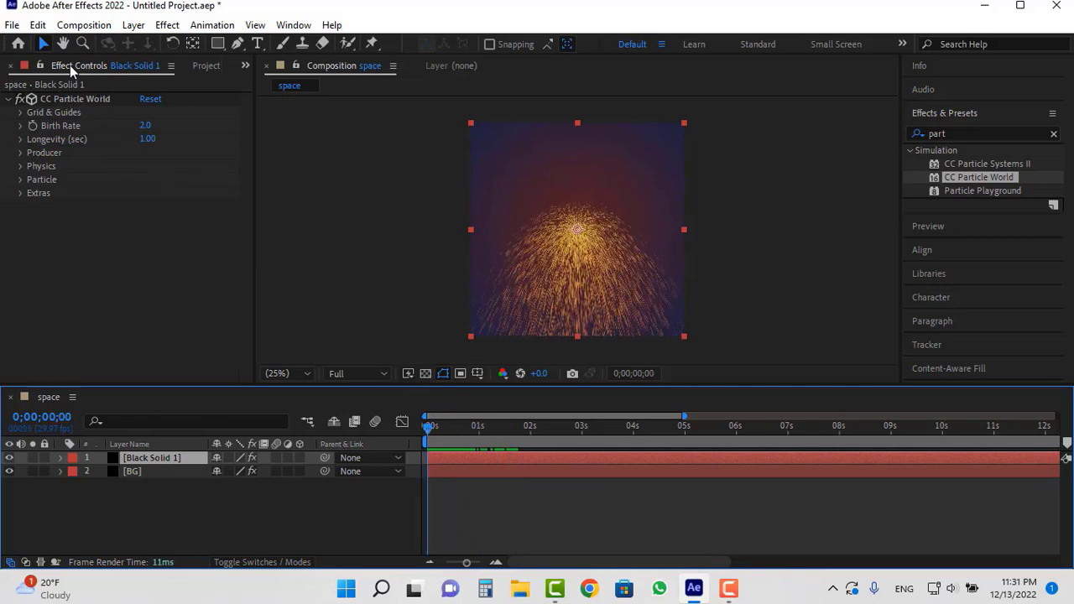
{"action": "mouse_move", "coordinate": [124, 131]}
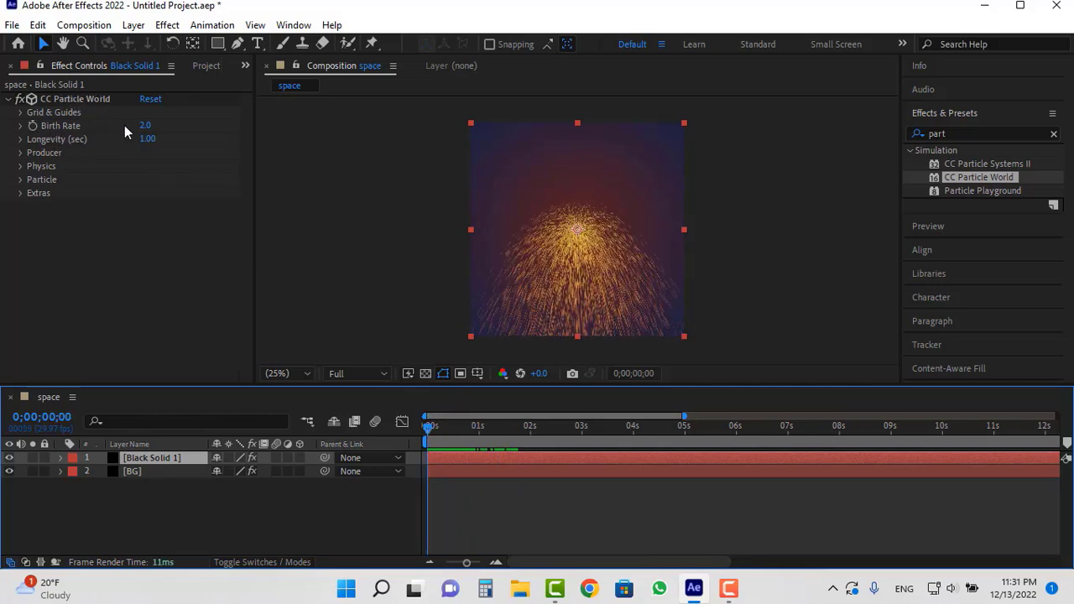
Set CC Particle World's Birth Rate to 0.5 and Longevity to 5.00 seconds
{"action": "left_click", "coordinate": [144, 124]}
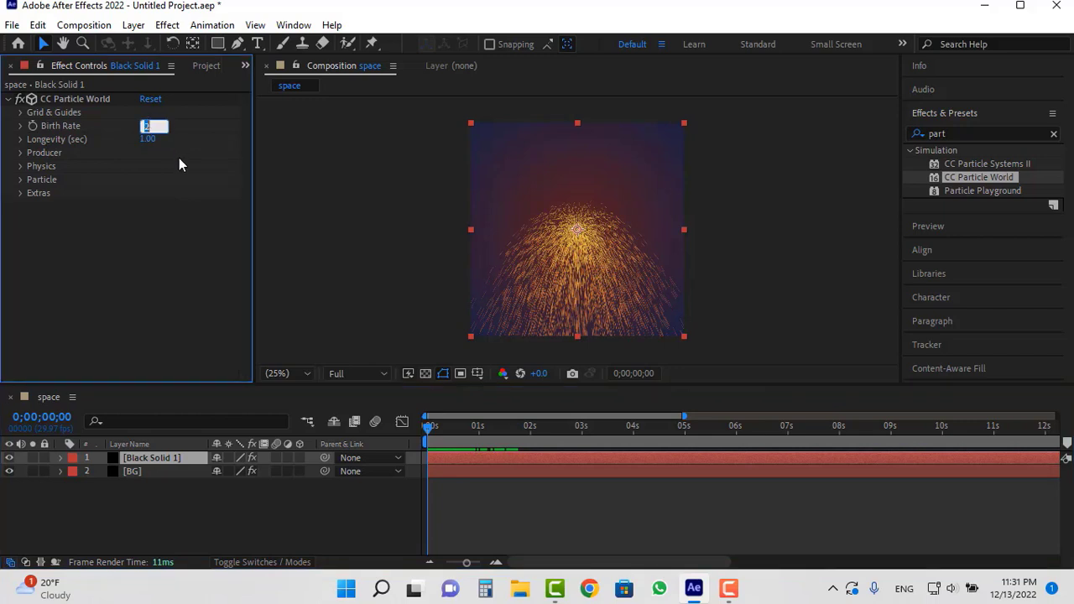
{"action": "mouse_move", "coordinate": [177, 173]}
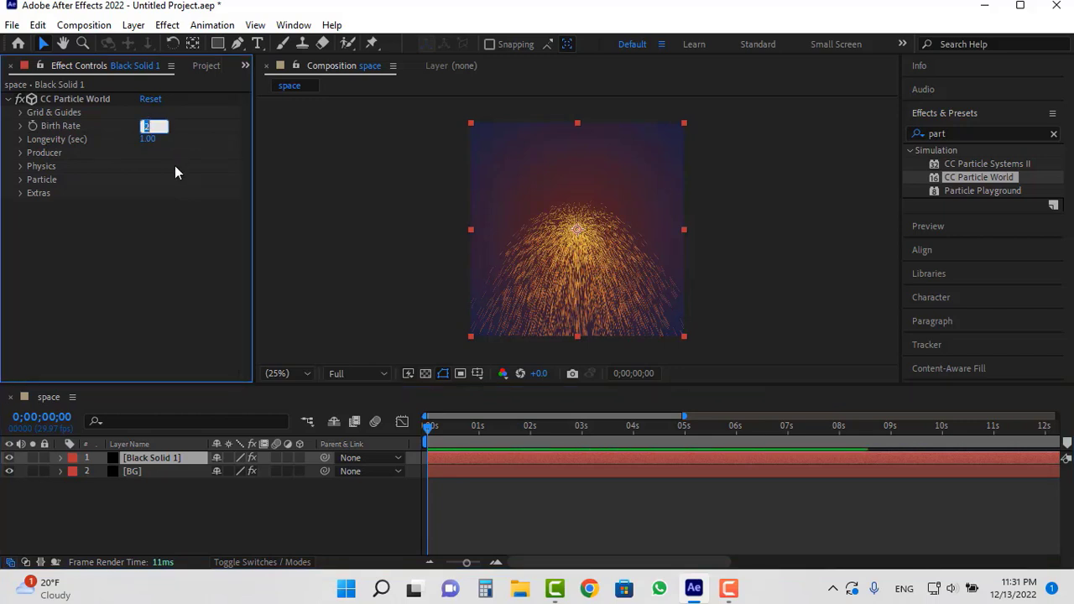
{"action": "type", "text": "0."}
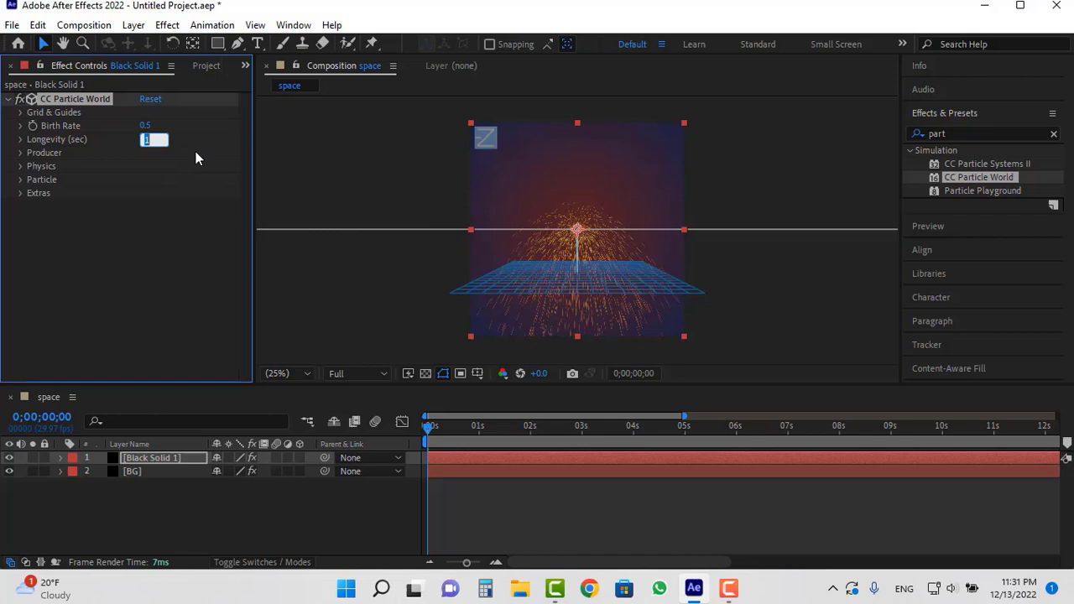
{"action": "type", "text": "5.00"}
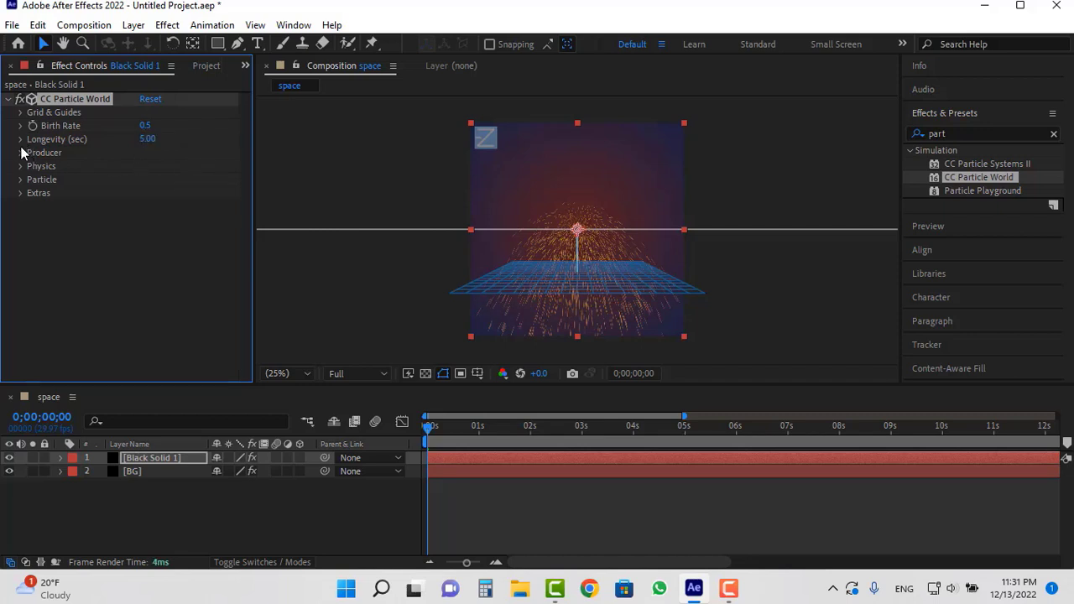
Set the Producer radii to 1.000 Y and 20 Z so particles scatter frame-wide
{"action": "left_click", "coordinate": [21, 153]}
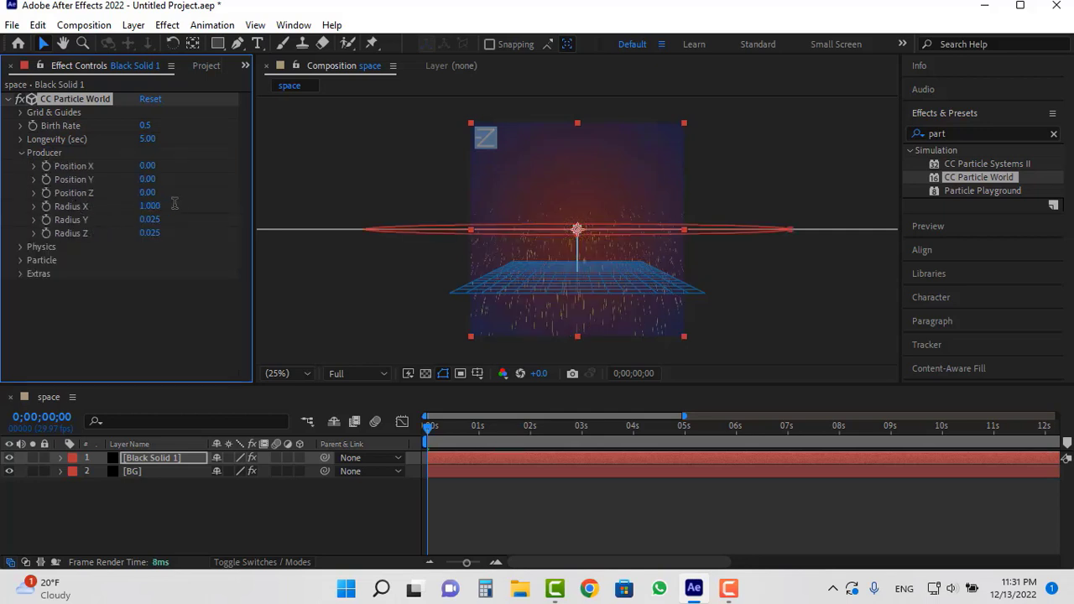
{"action": "double_click", "coordinate": [150, 219]}
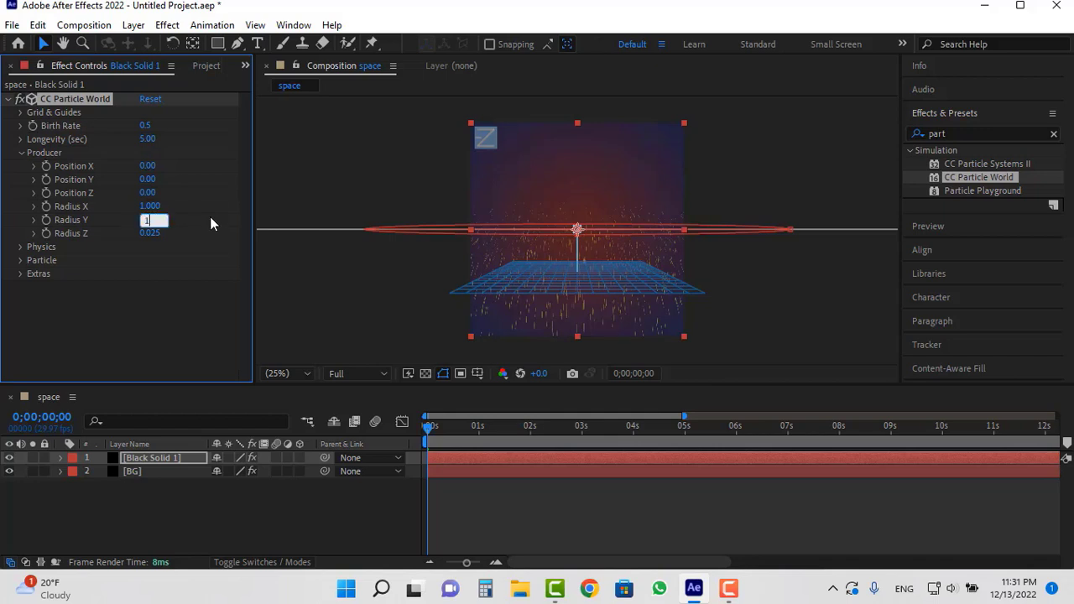
{"action": "type", "text": "1.000"}
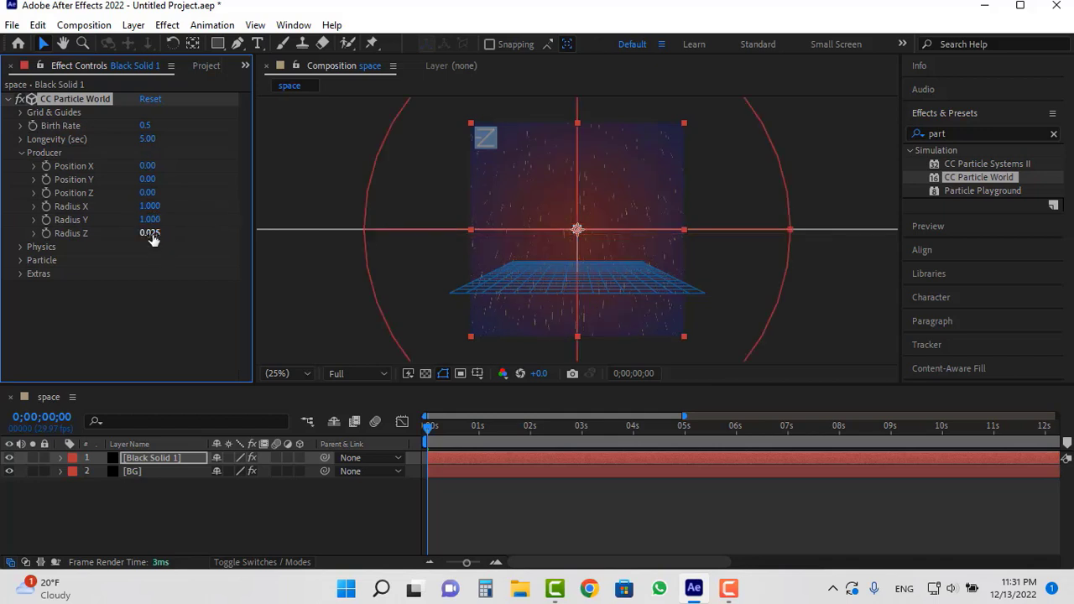
{"action": "type", "text": "20"}
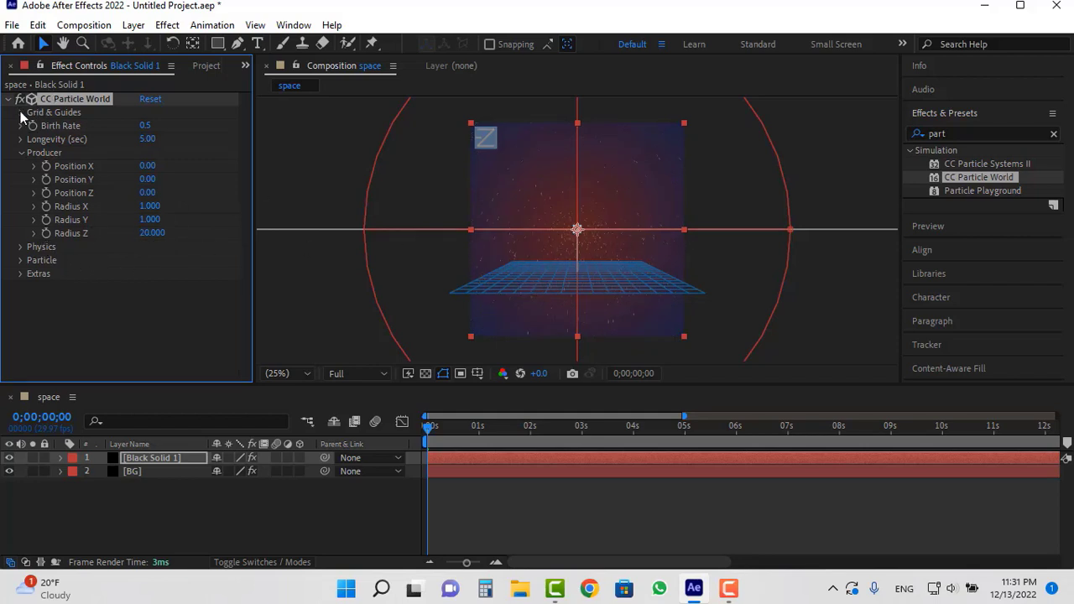
Hide the floor grid under Grid & Guides
{"action": "left_click", "coordinate": [20, 113]}
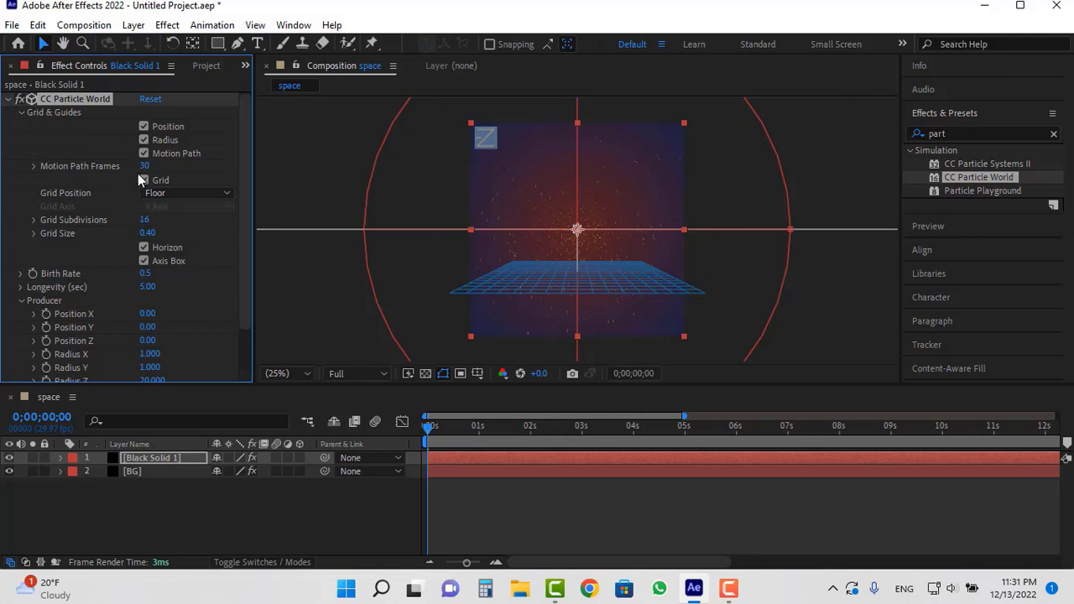
{"action": "left_click", "coordinate": [144, 179]}
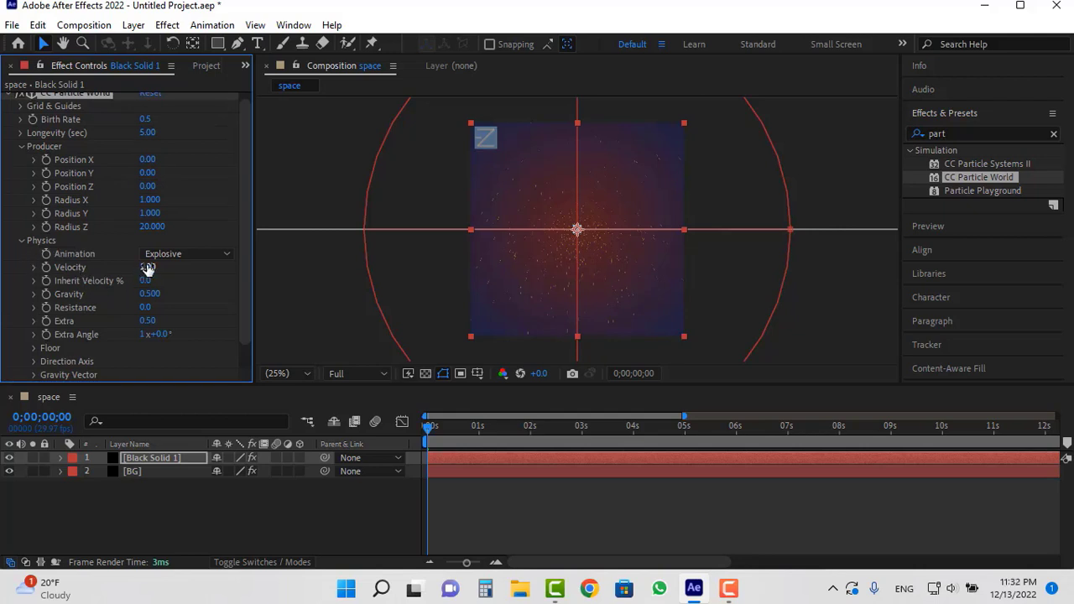
Zero the Velocity and Gravity, raise Max Opacity to 100% and make Birth Color white
{"action": "left_click", "coordinate": [147, 267]}
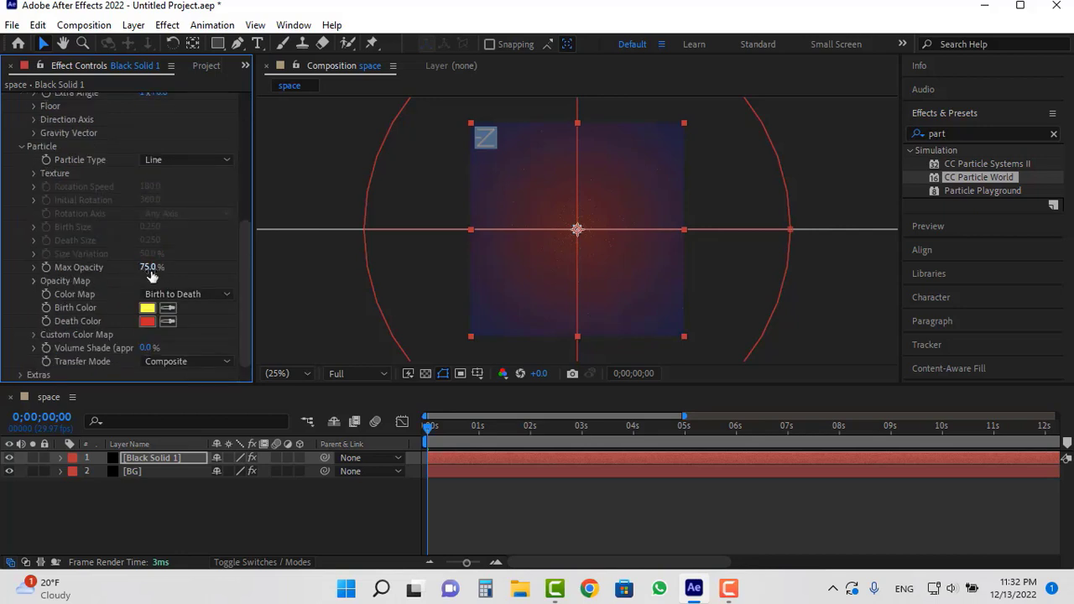
{"action": "left_click_drag", "start_coordinate": [149, 267], "coordinate": [168, 267]}
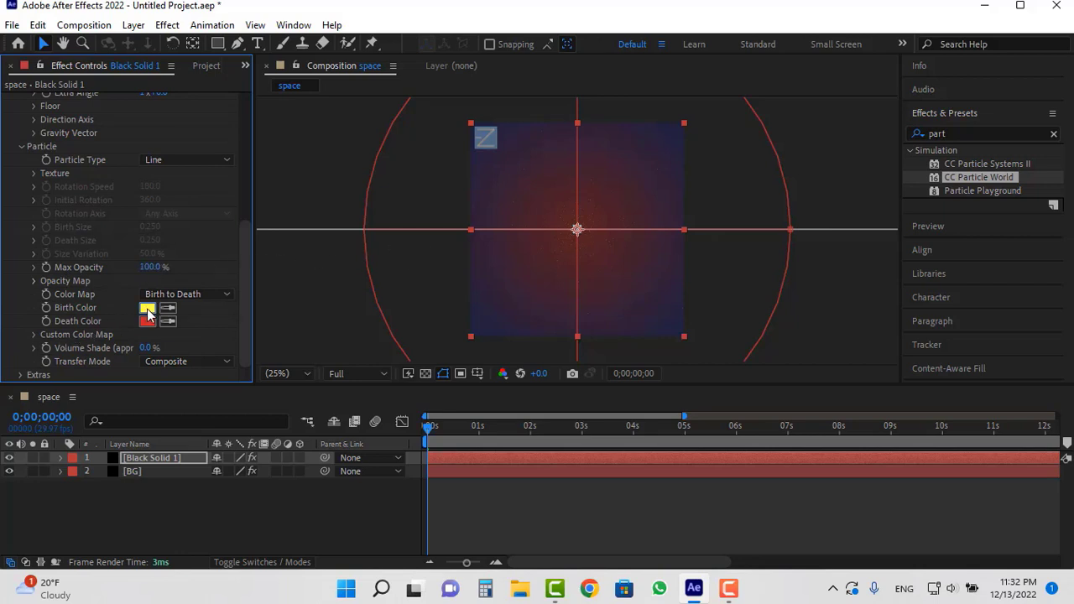
{"action": "left_click", "coordinate": [147, 309]}
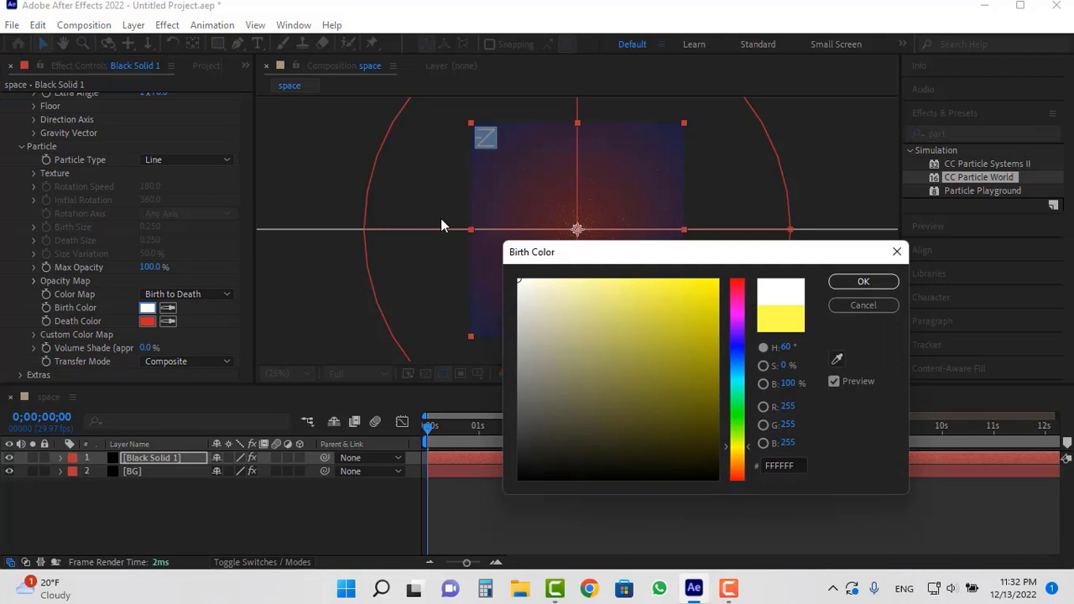
{"action": "left_click", "coordinate": [863, 282]}
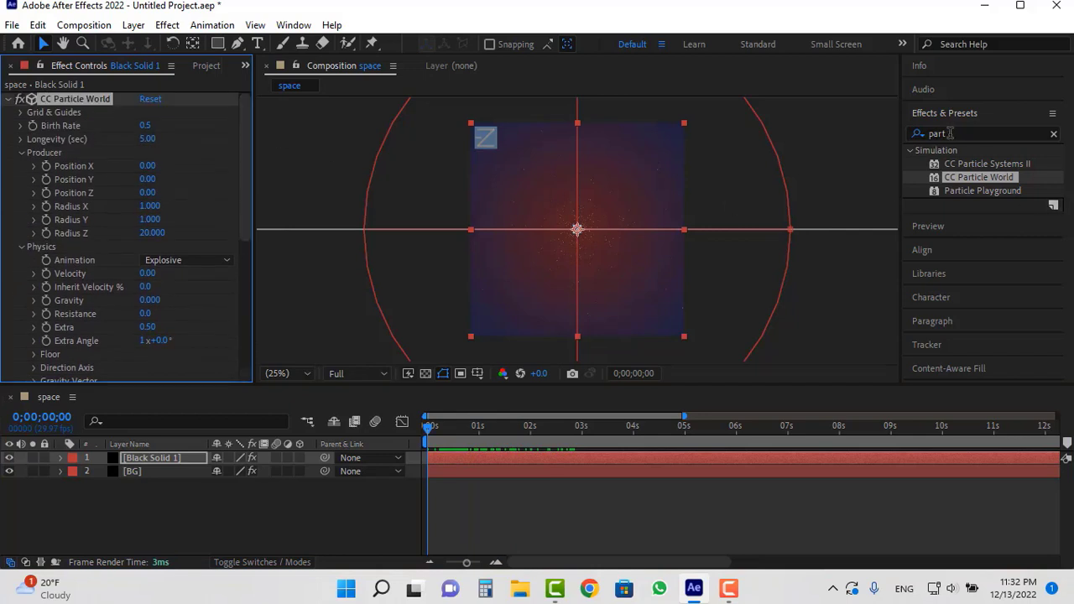
Add Glow to the starfield layer with radius 23.0 and intensity 2.0
{"action": "type", "text": "glow"}
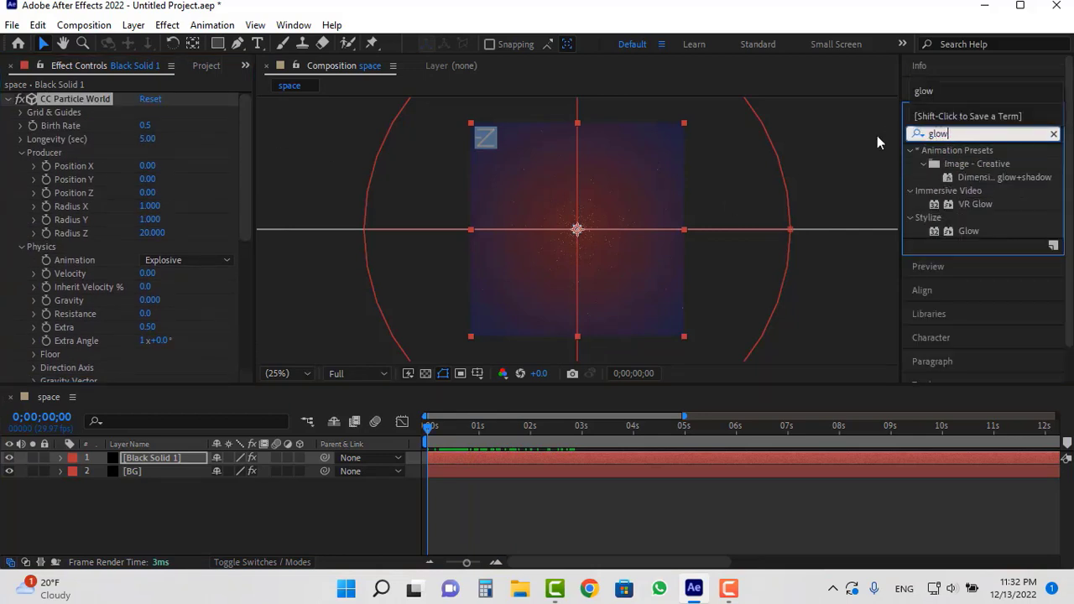
{"action": "left_click", "coordinate": [970, 232]}
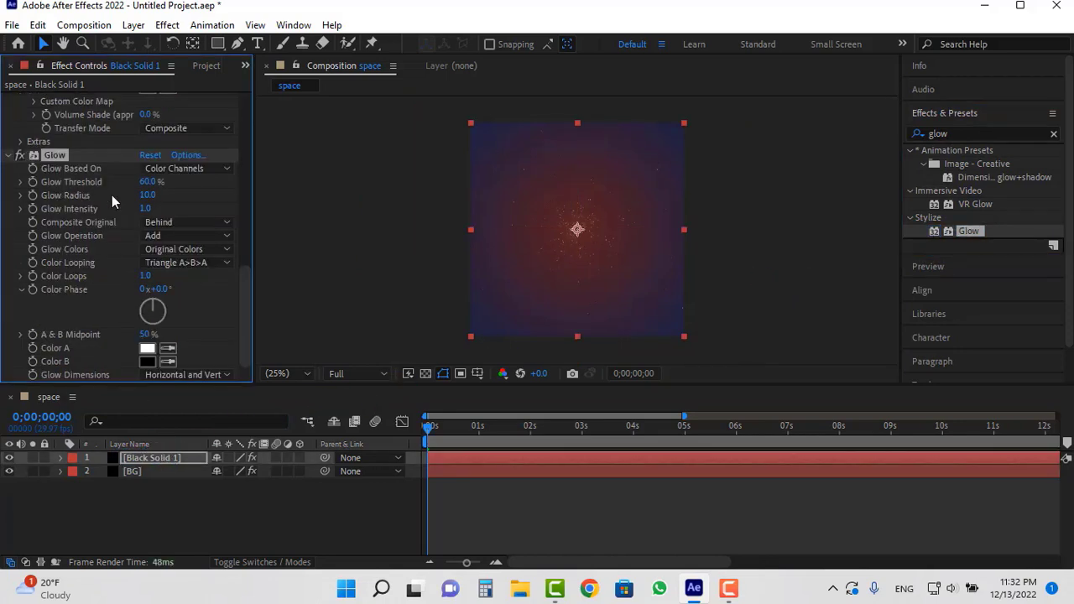
{"action": "left_click_drag", "start_coordinate": [148, 195], "coordinate": [143, 194]}
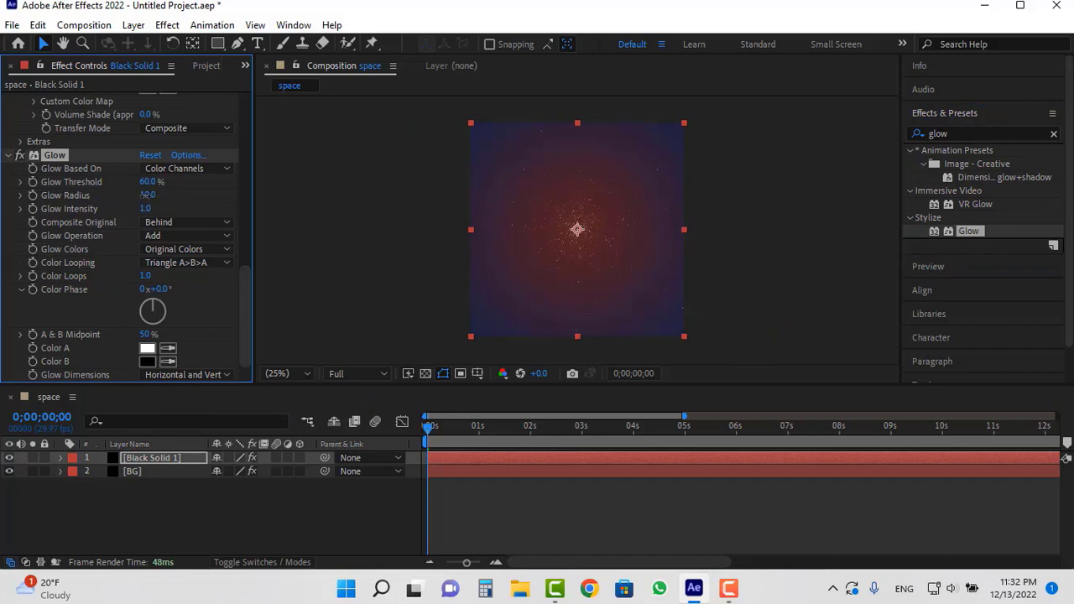
{"action": "left_click_drag", "start_coordinate": [148, 195], "coordinate": [158, 195]}
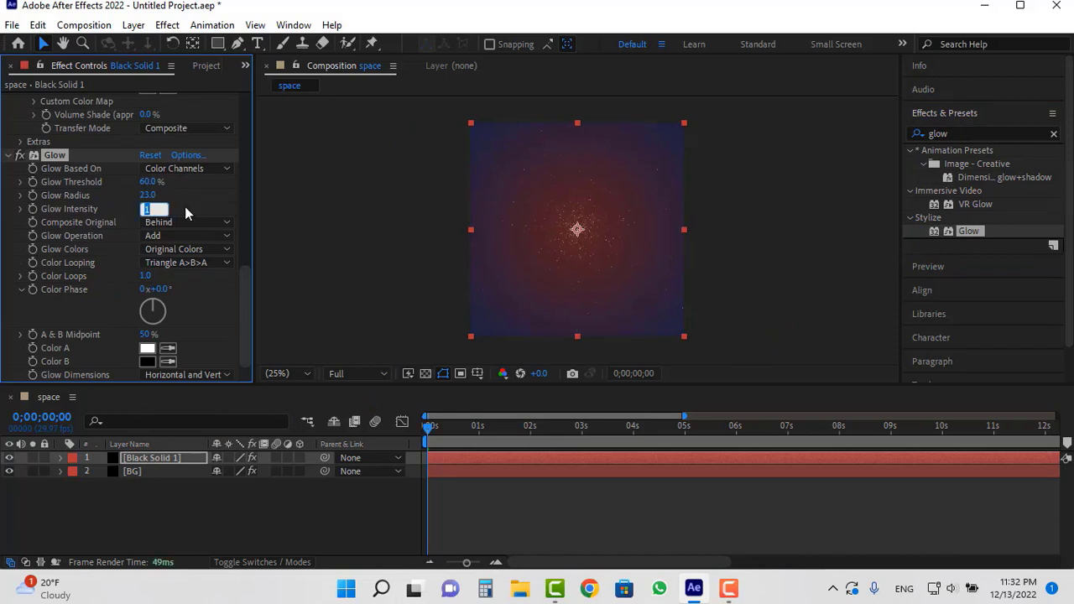
{"action": "type", "text": "2.0"}
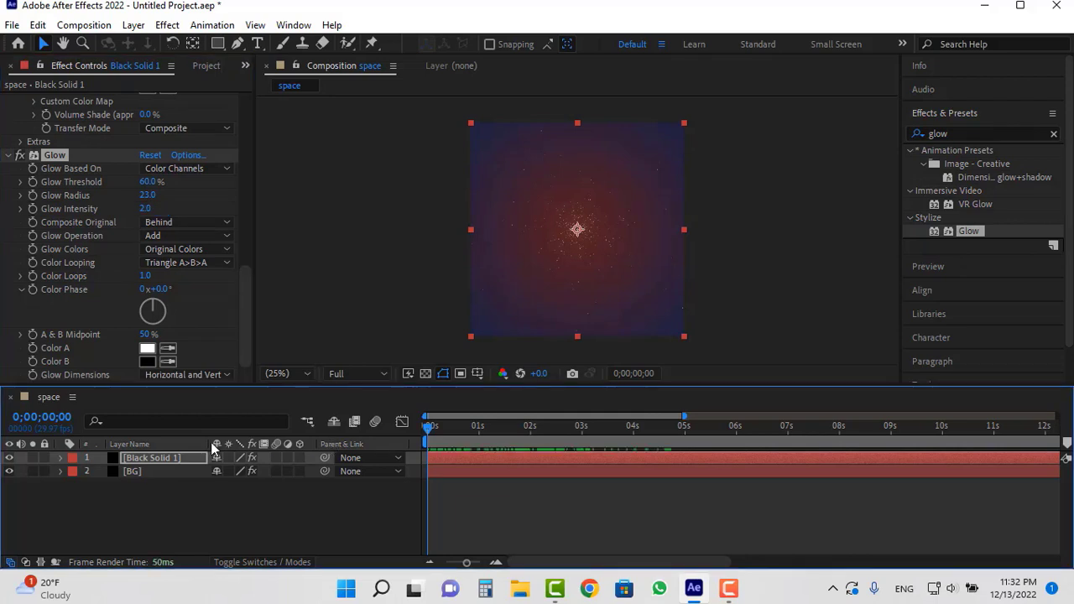
Duplicate Black Solid 1 so two starfield layers sit above BG, revealing the copy's particle settings
{"action": "key", "text": "ctrl+d"}
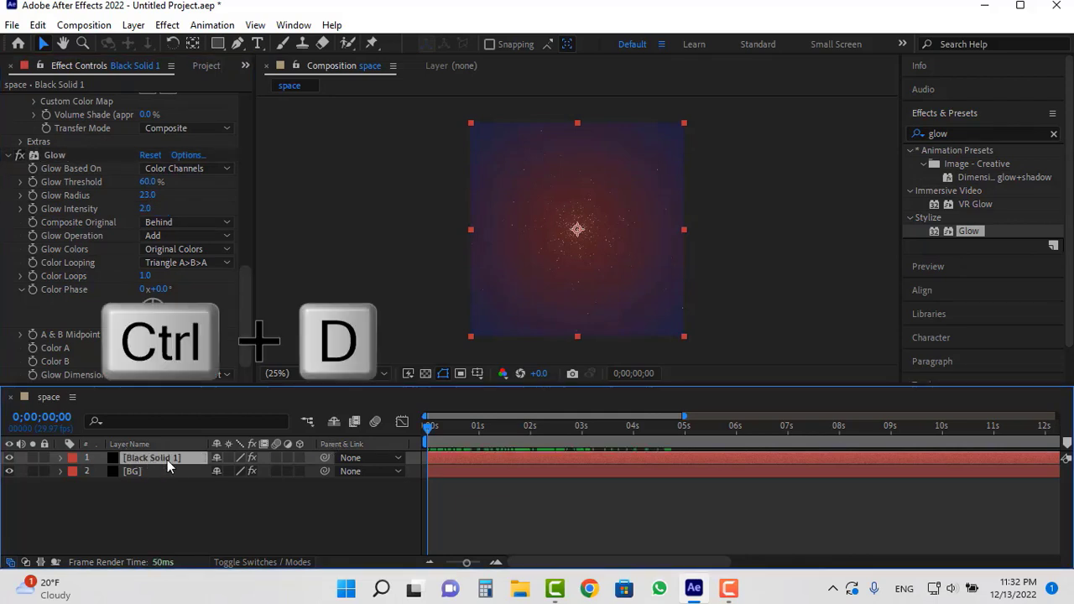
{"action": "key", "text": "ctrl+d"}
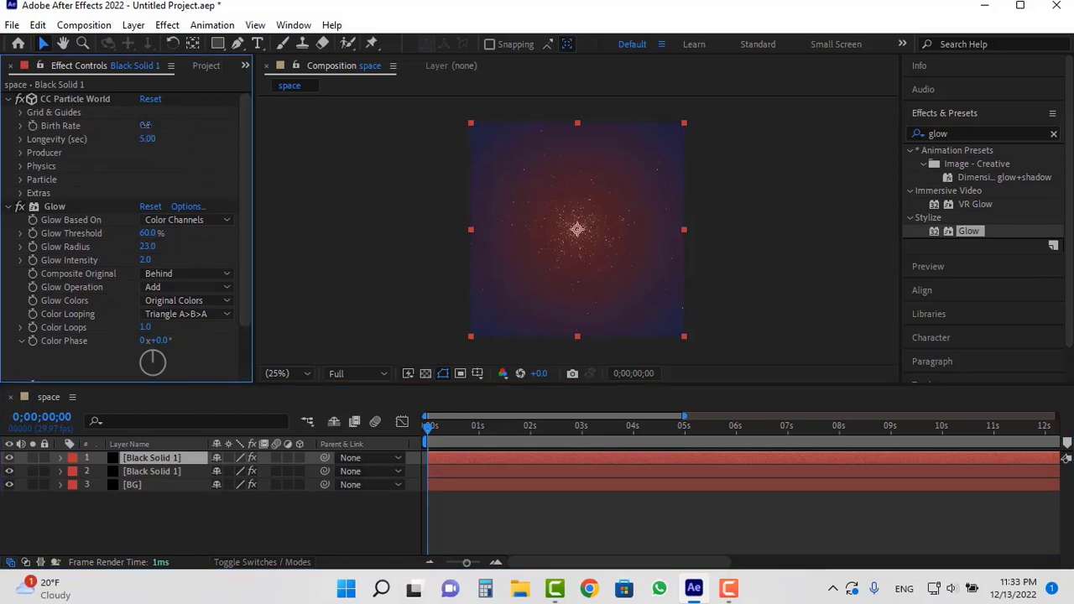
{"action": "left_click", "coordinate": [154, 124]}
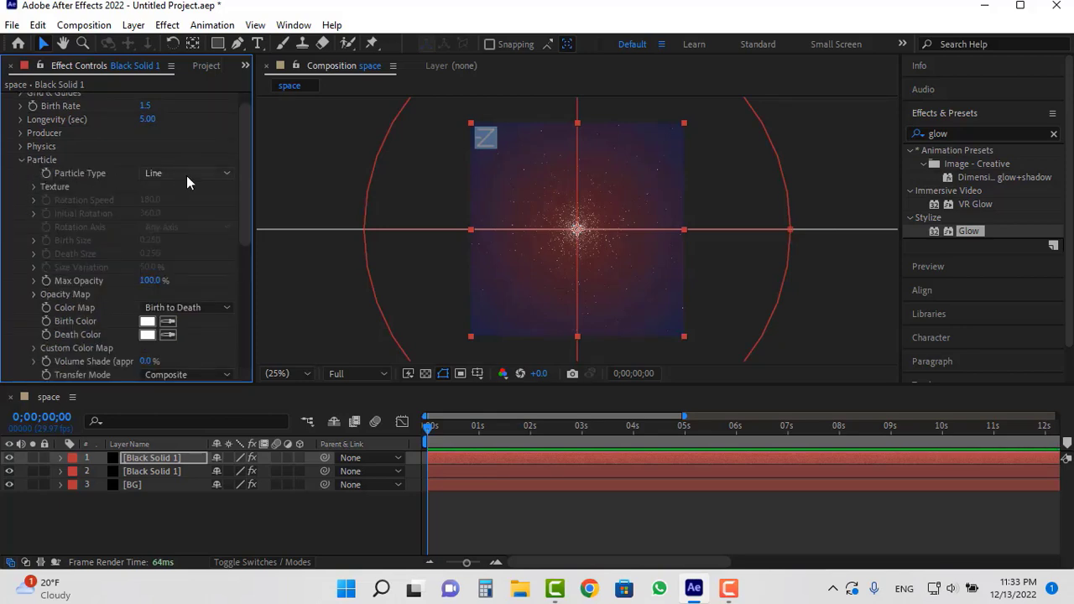
Switch the duplicate to Faded Sphere particles with birth size 0.1 and death size 0.05
{"action": "left_click", "coordinate": [185, 173]}
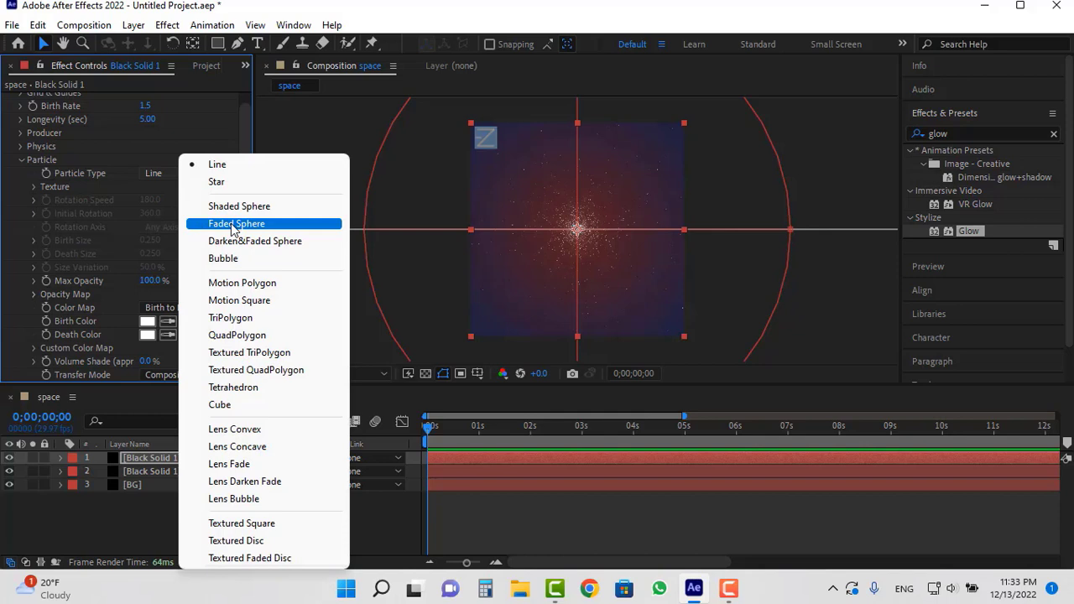
{"action": "left_click", "coordinate": [235, 223]}
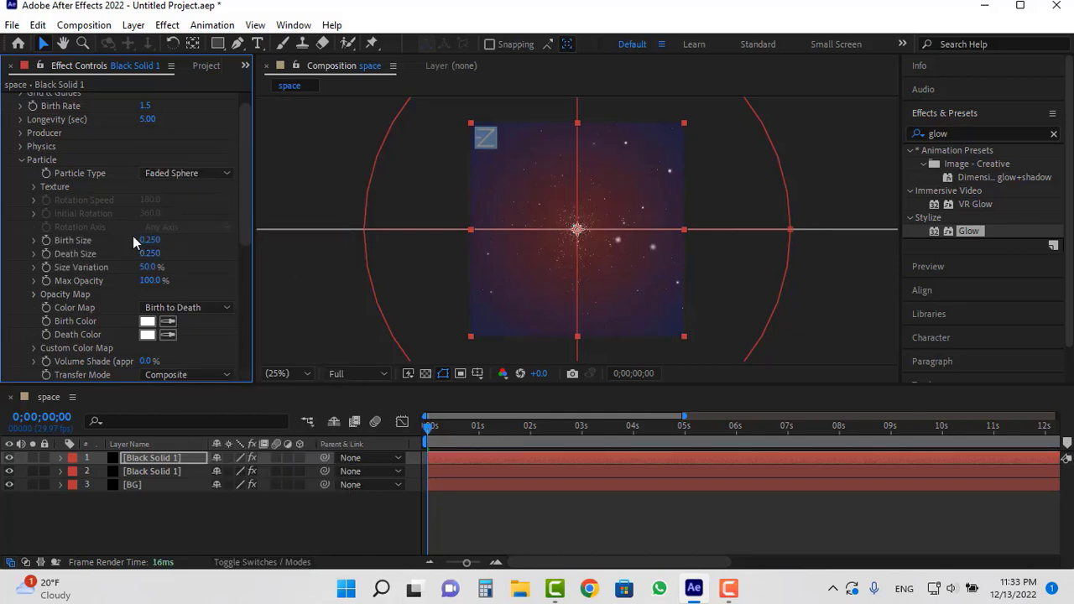
{"action": "scroll", "scroll_direction": "down", "scroll_amount": 3}
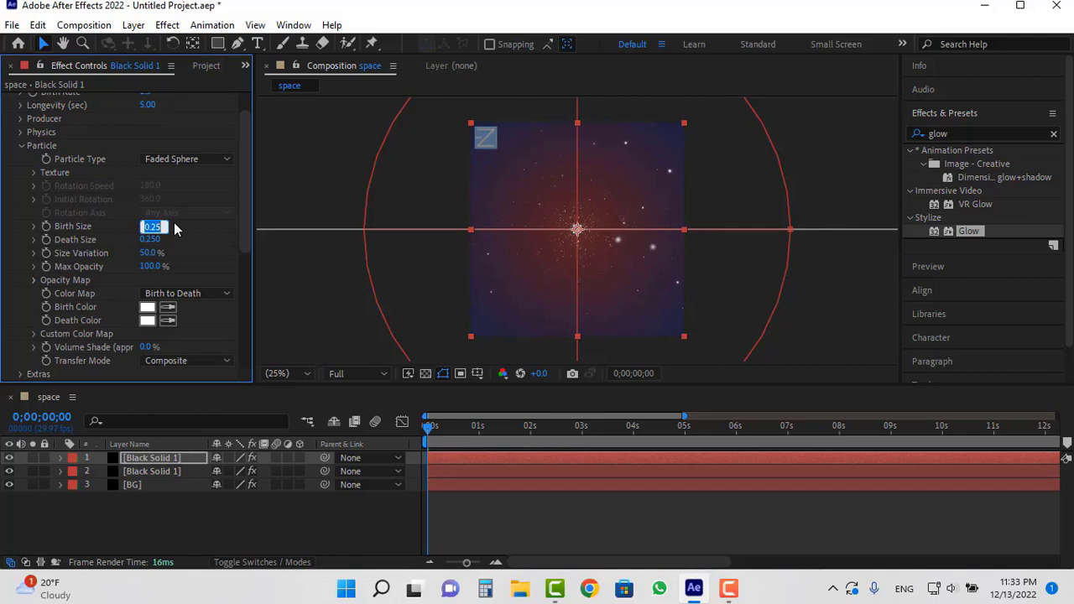
{"action": "type", "text": "0.1"}
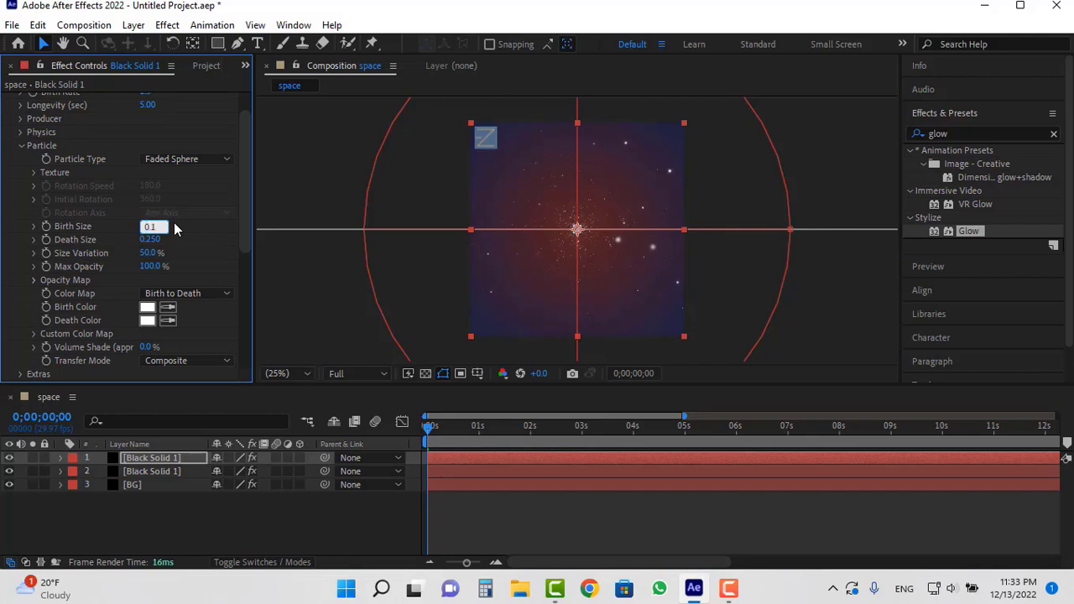
{"action": "left_click", "coordinate": [155, 241]}
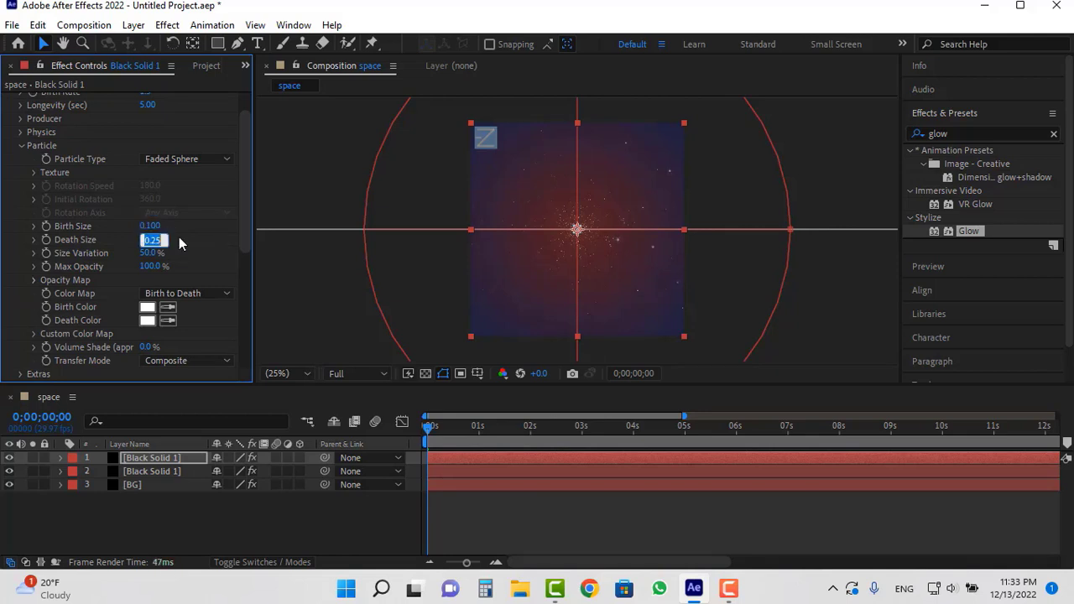
{"action": "type", "text": "0.05"}
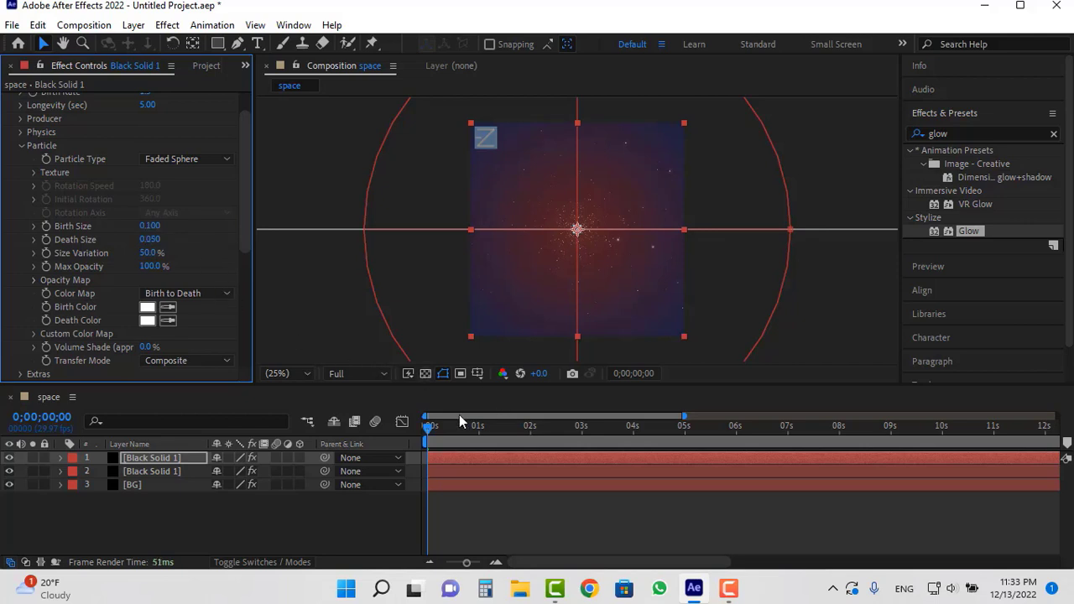
{"action": "left_click", "coordinate": [796, 427]}
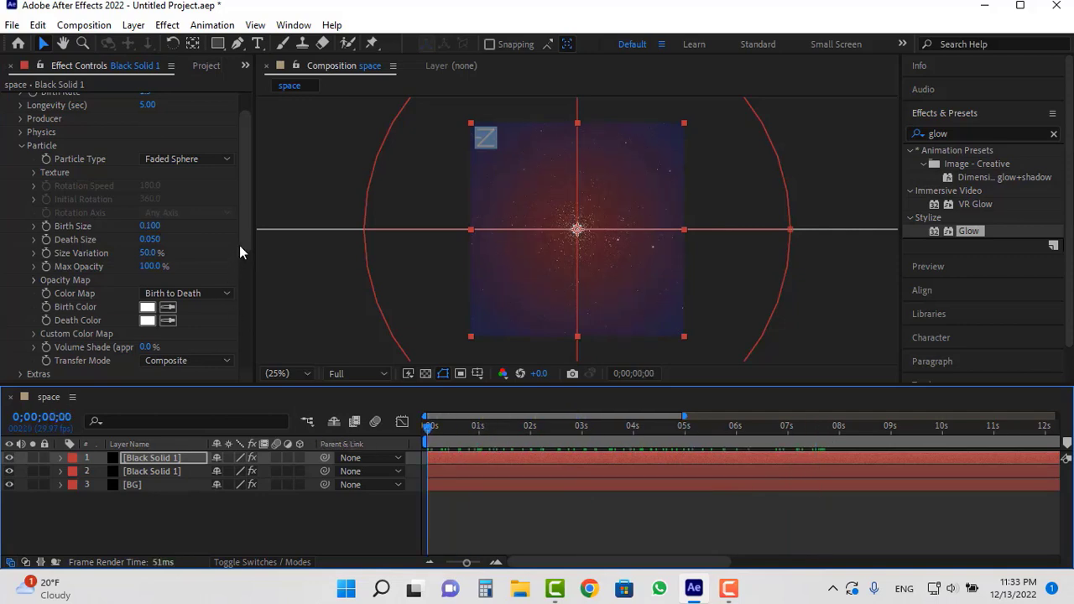
Add a one-node Camera 1 with the 35mm preset via Layer > New > Camera
{"action": "left_click", "coordinate": [132, 25]}
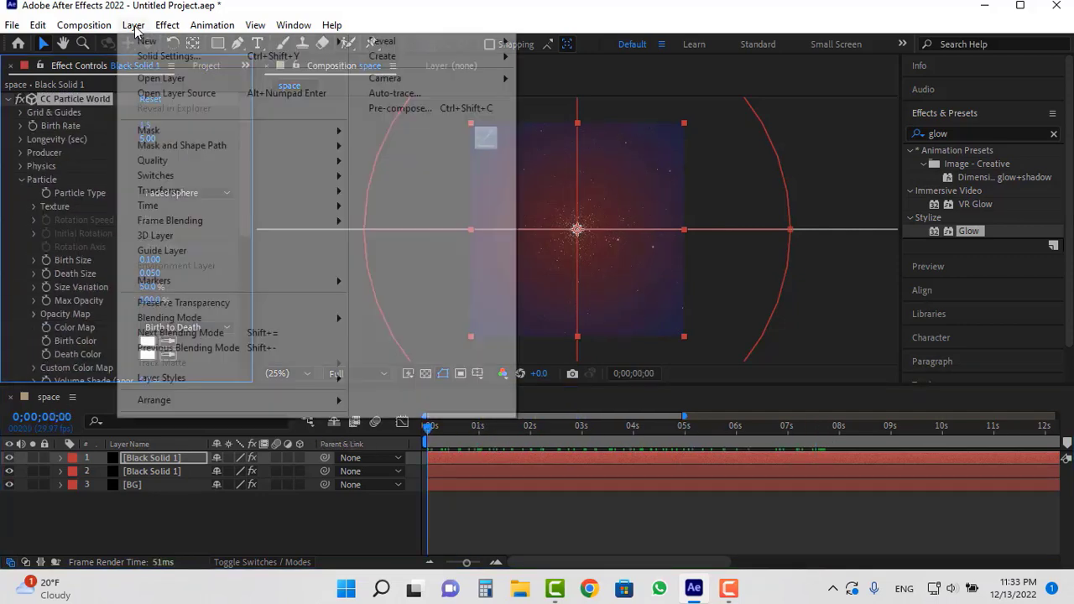
{"action": "mouse_move", "coordinate": [147, 41]}
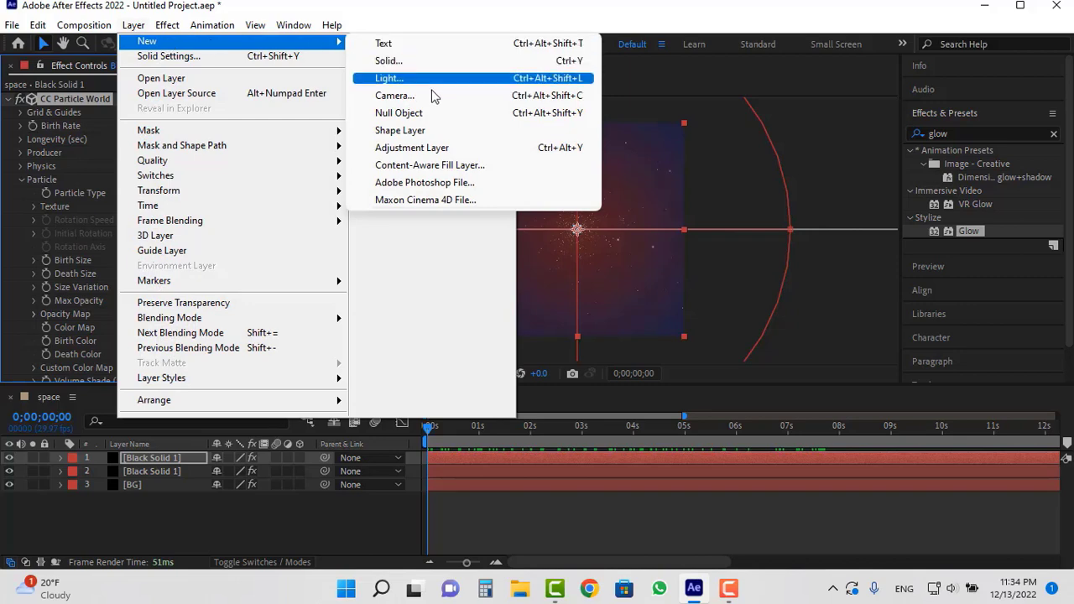
{"action": "left_click", "coordinate": [395, 94]}
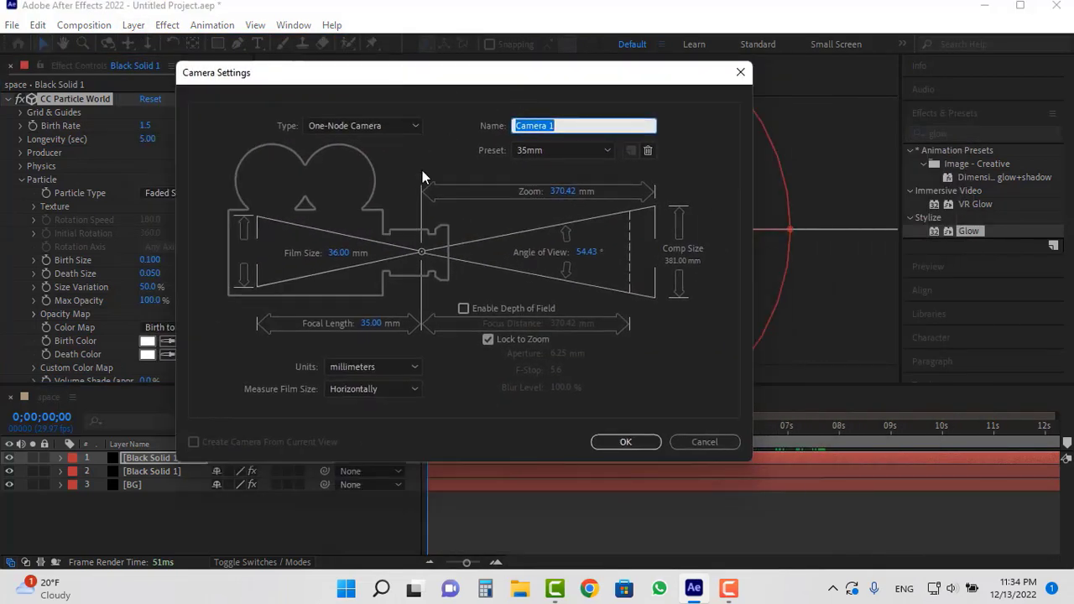
{"action": "left_click", "coordinate": [363, 124]}
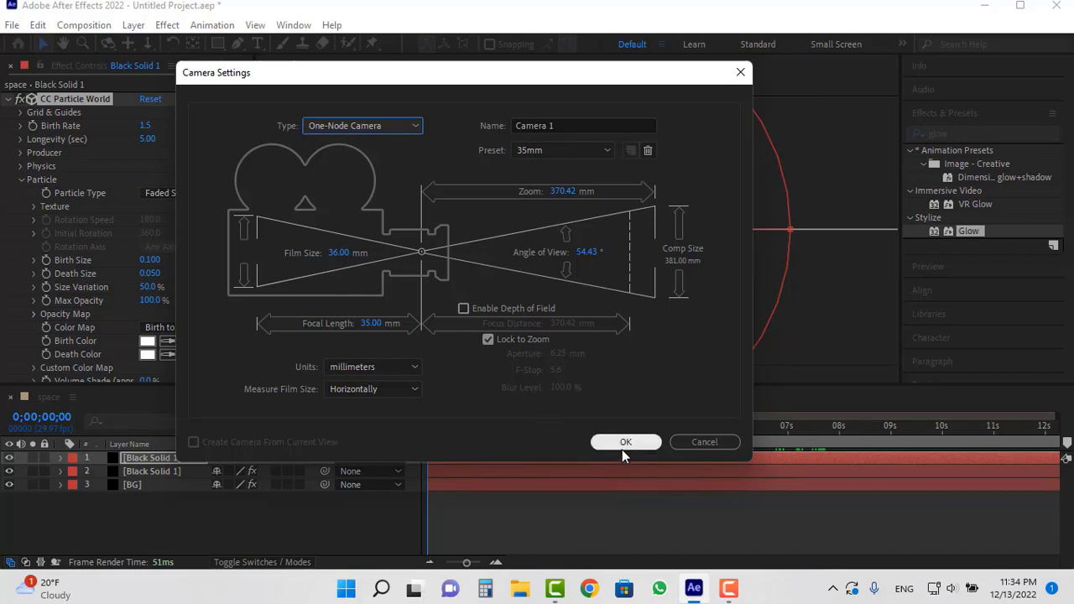
{"action": "left_click", "coordinate": [626, 443]}
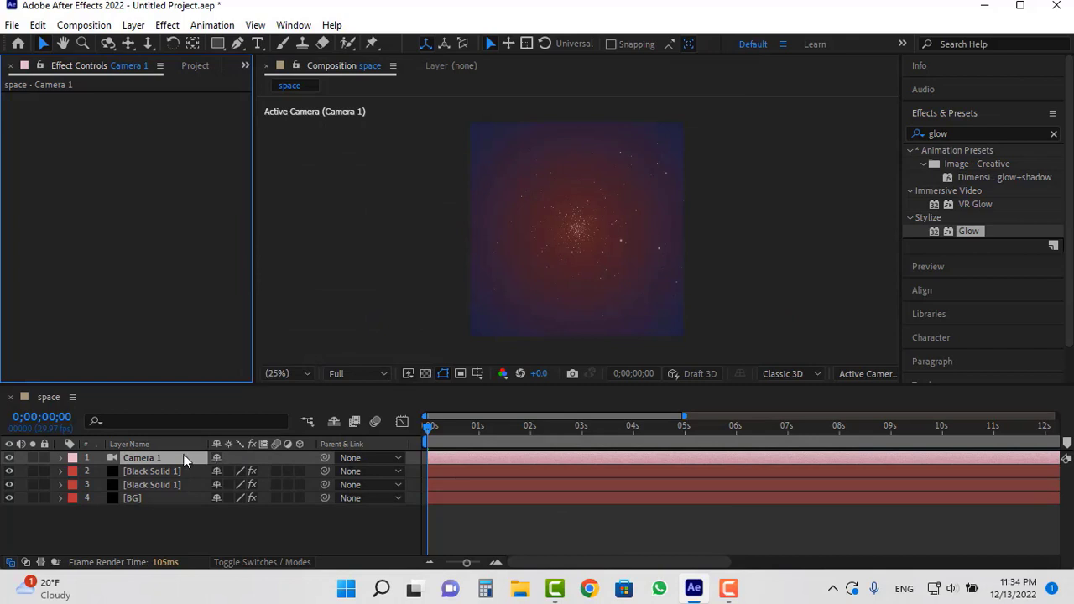
Keyframe Camera 1's Z position from -12000 at the start to 22000 at 11 seconds
{"action": "left_click", "coordinate": [60, 456]}
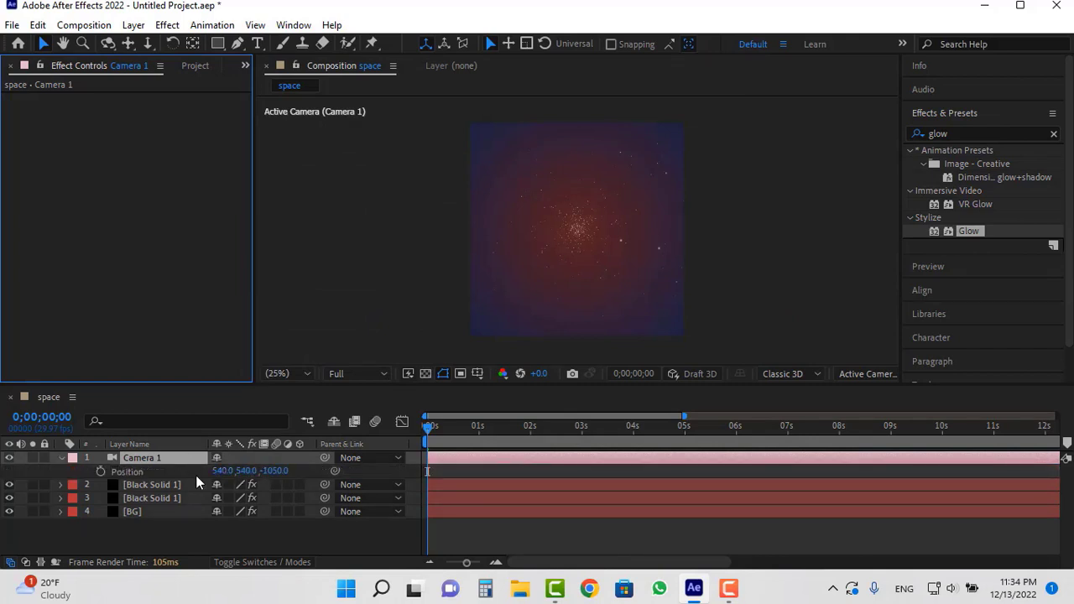
{"action": "mouse_move", "coordinate": [277, 471]}
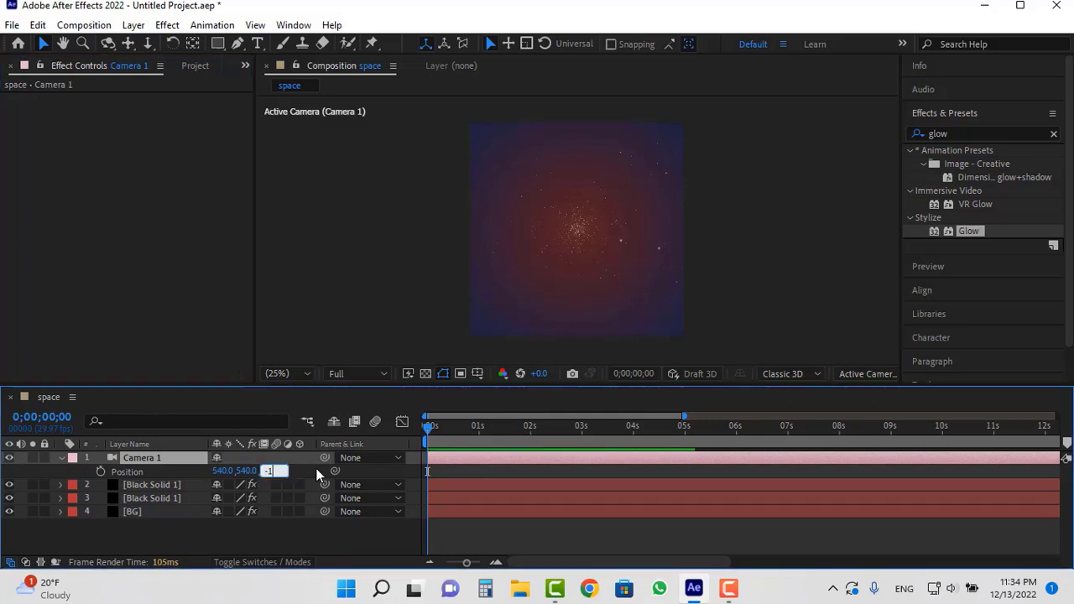
{"action": "type", "text": "12000.0"}
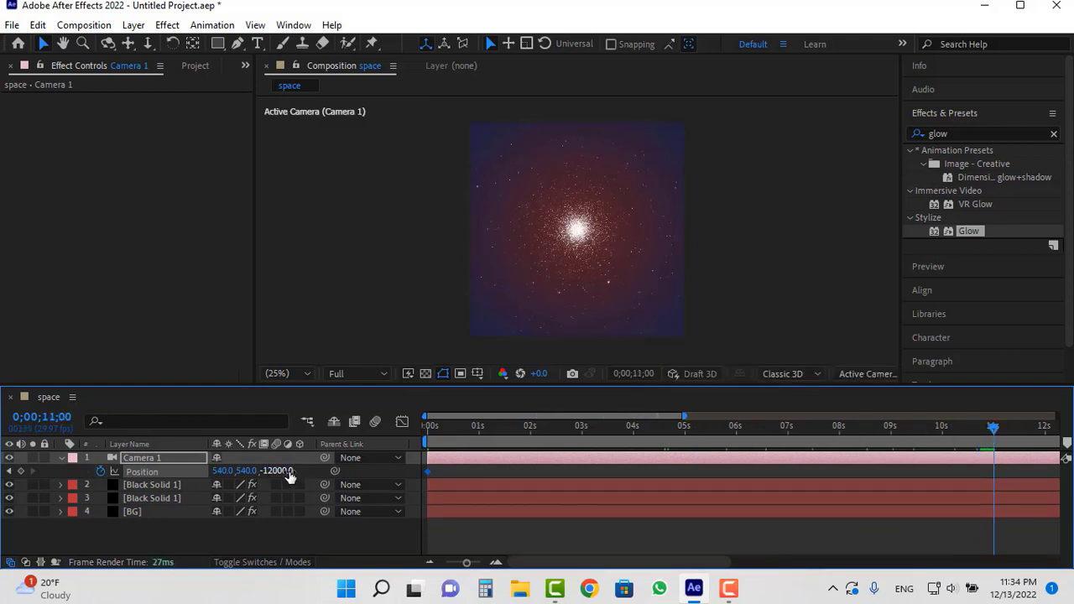
{"action": "double_click", "coordinate": [277, 470]}
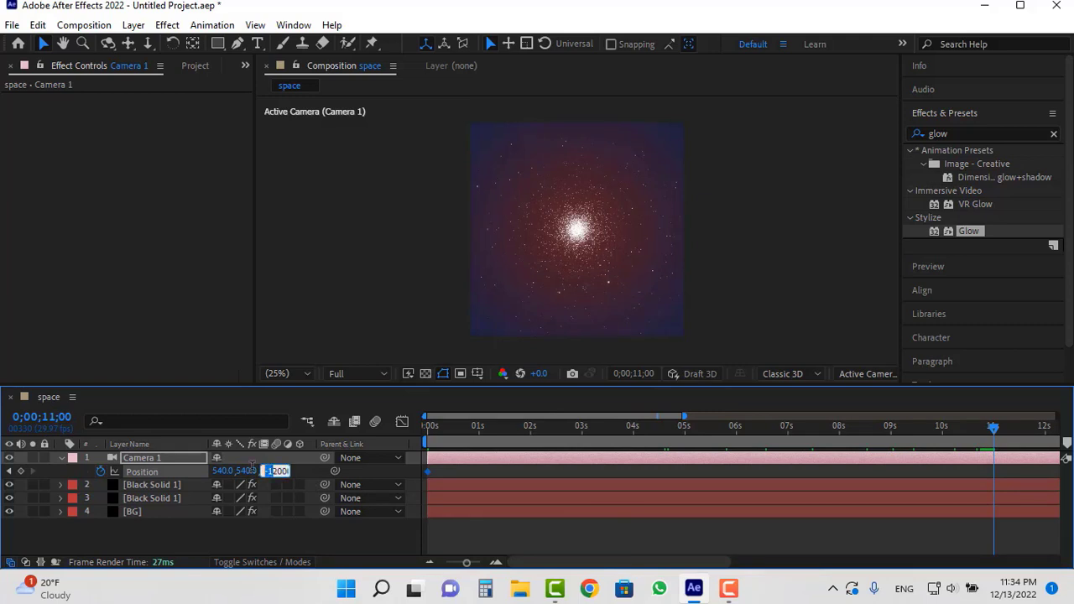
{"action": "type", "text": "22000"}
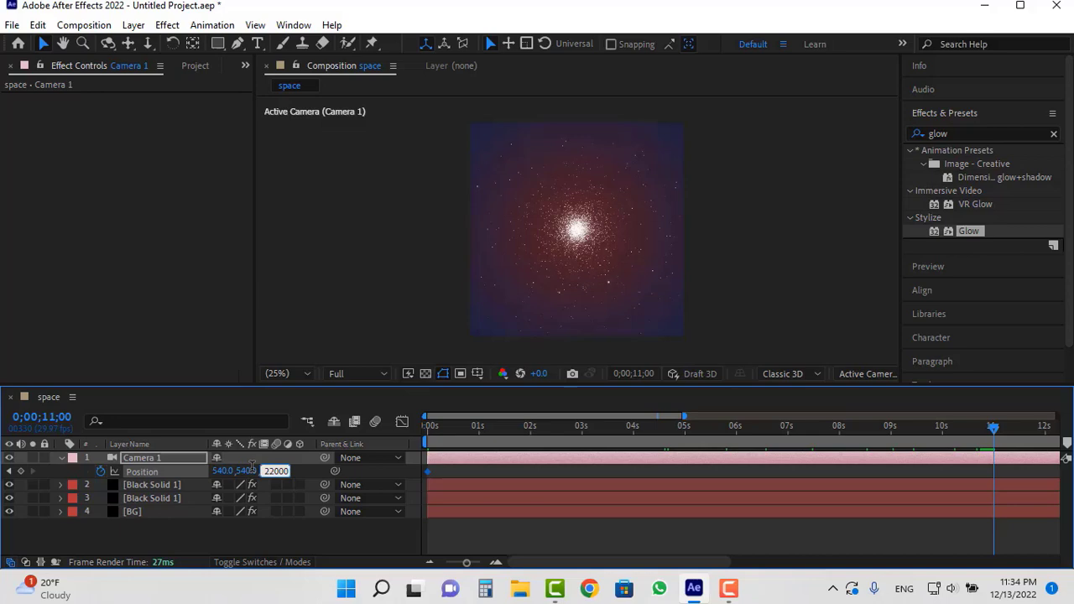
{"action": "left_click", "coordinate": [973, 437]}
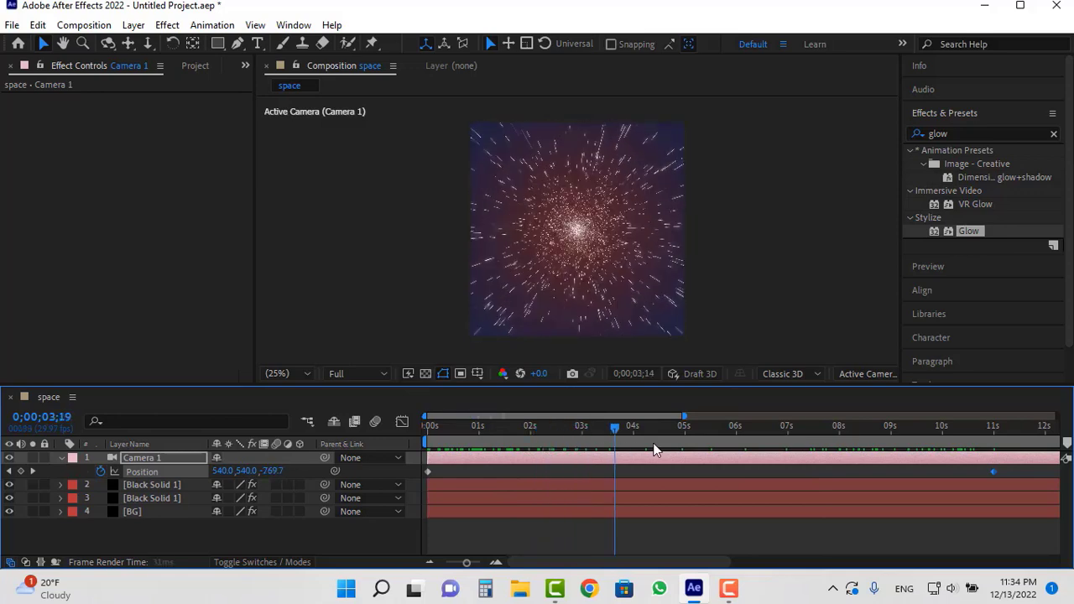
{"action": "left_click", "coordinate": [898, 427]}
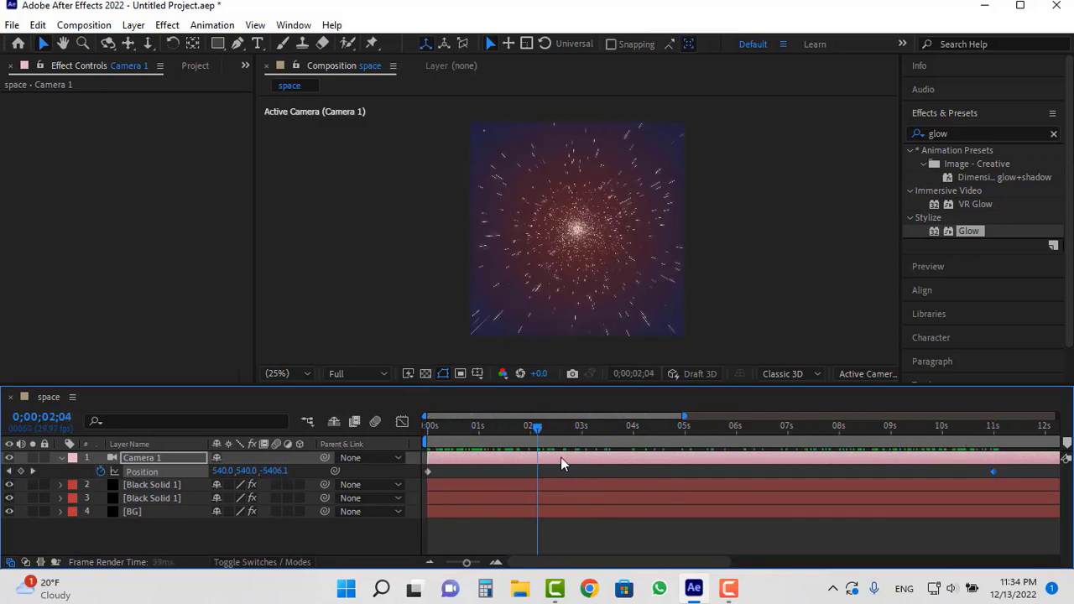
Keyframe Camera 1's Z Rotation alongside Position and enlarge the viewer magnification to check
{"action": "key", "text": "r"}
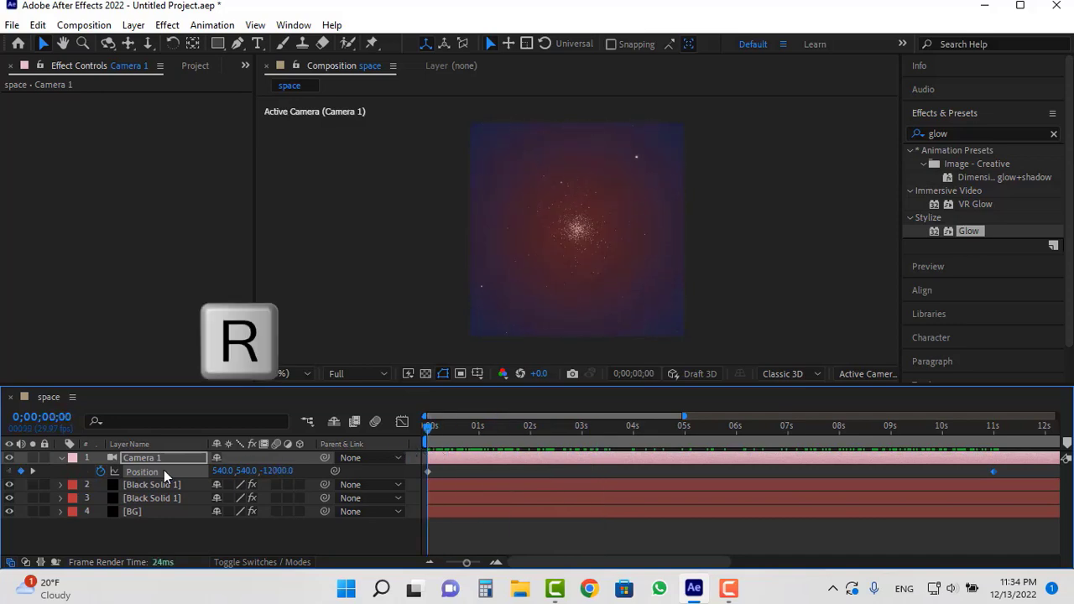
{"action": "key", "text": "r"}
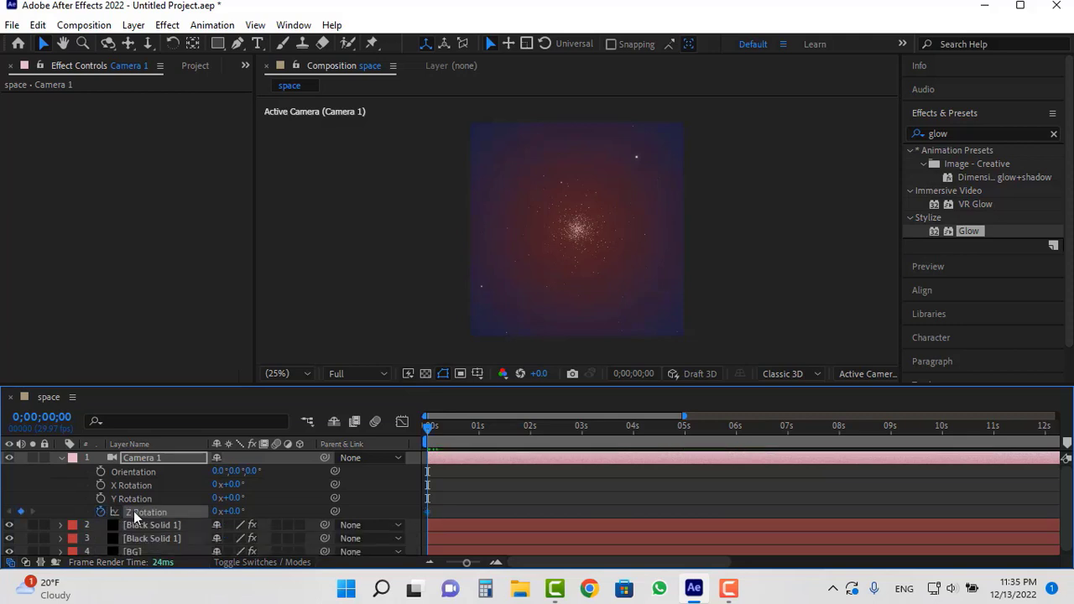
{"action": "key", "text": "u"}
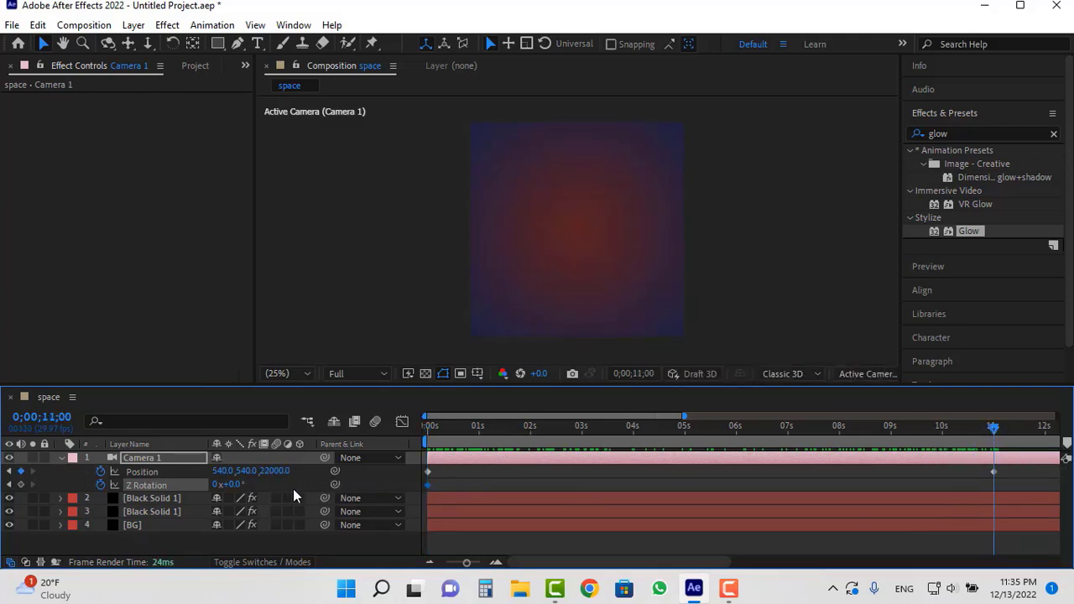
{"action": "left_click", "coordinate": [229, 484]}
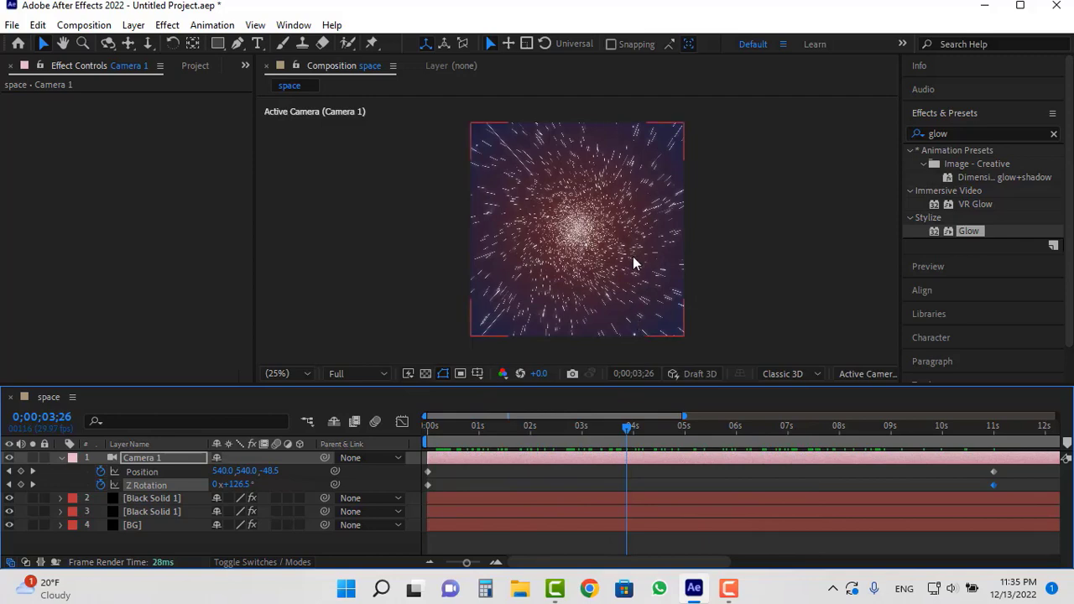
{"action": "left_click", "coordinate": [285, 373]}
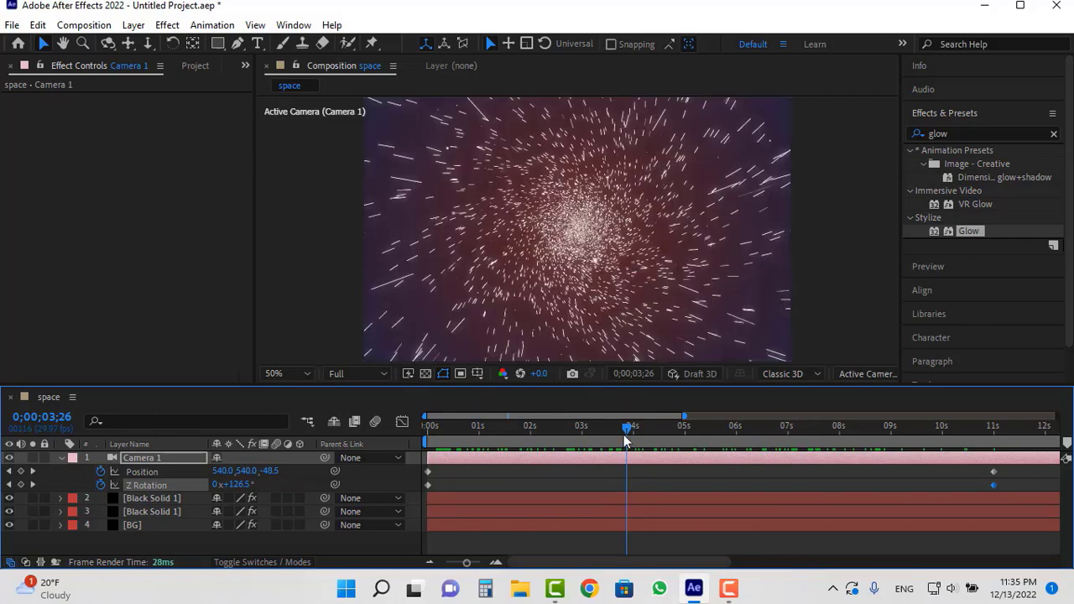
{"action": "left_click", "coordinate": [427, 417]}
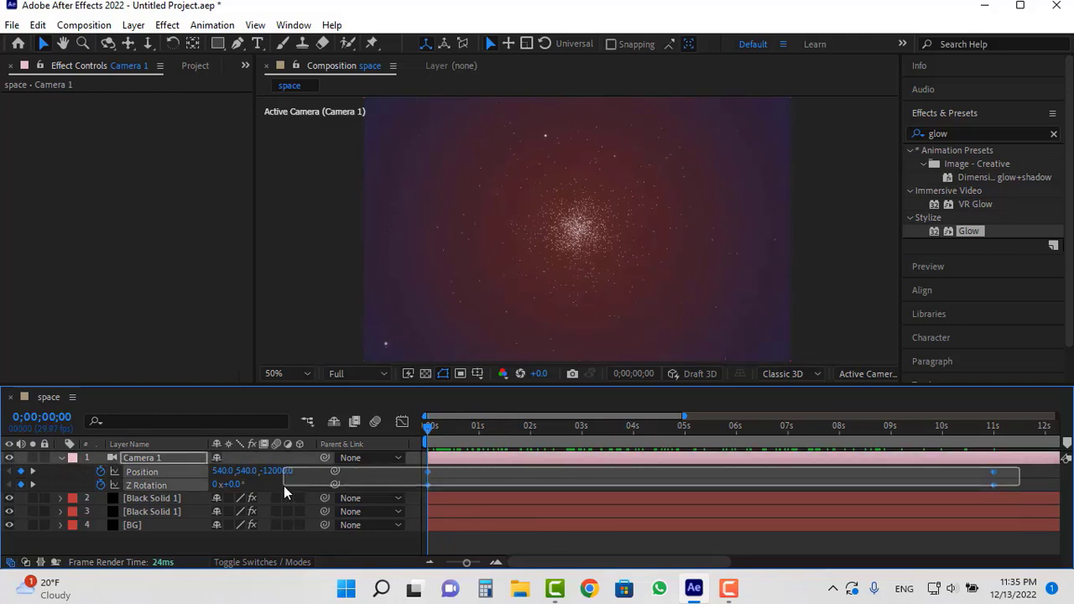
Easy Ease the camera keyframes with F9 and show their speed graph
{"action": "key", "text": "f9"}
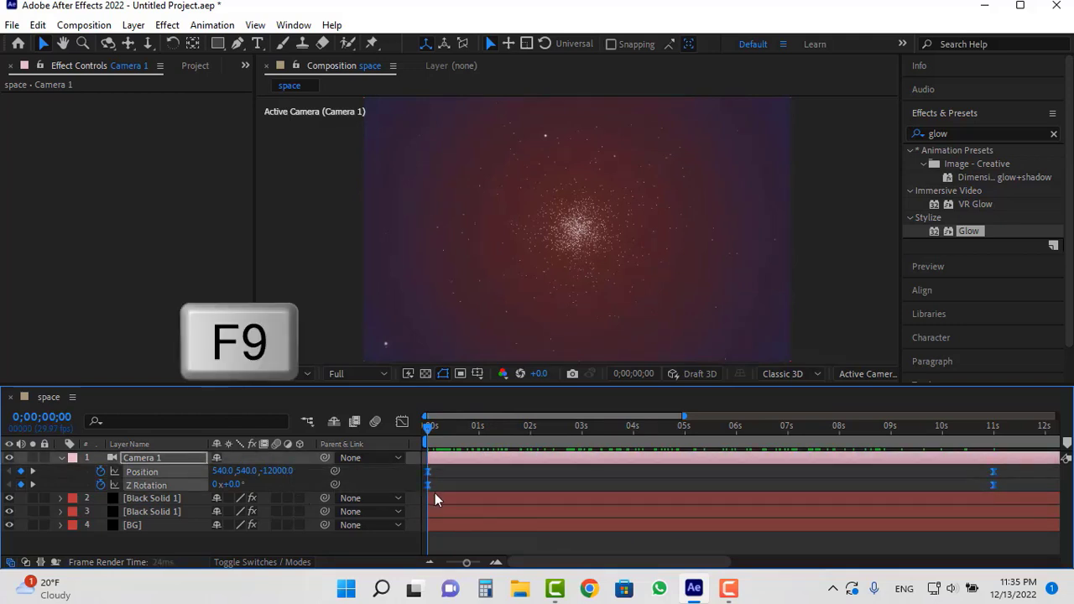
{"action": "key", "text": "f9"}
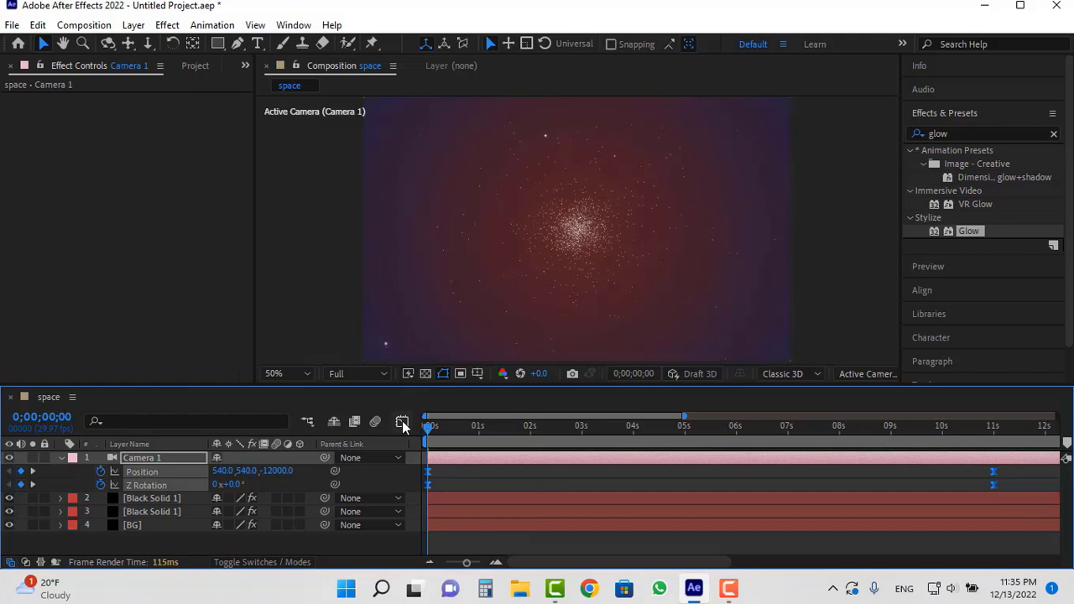
{"action": "left_click", "coordinate": [403, 423]}
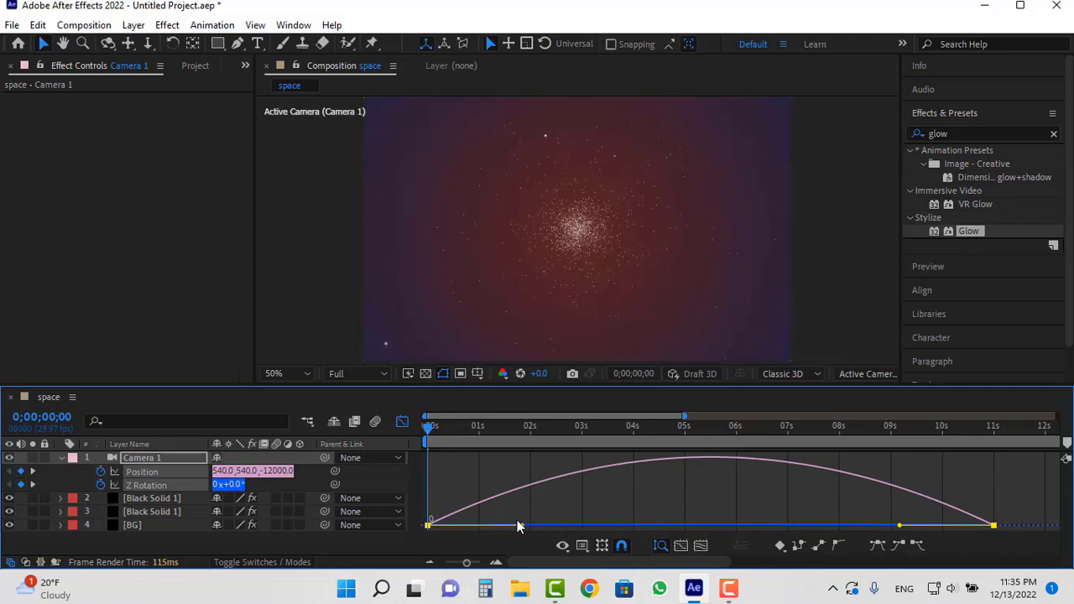
{"action": "mouse_move", "coordinate": [522, 531]}
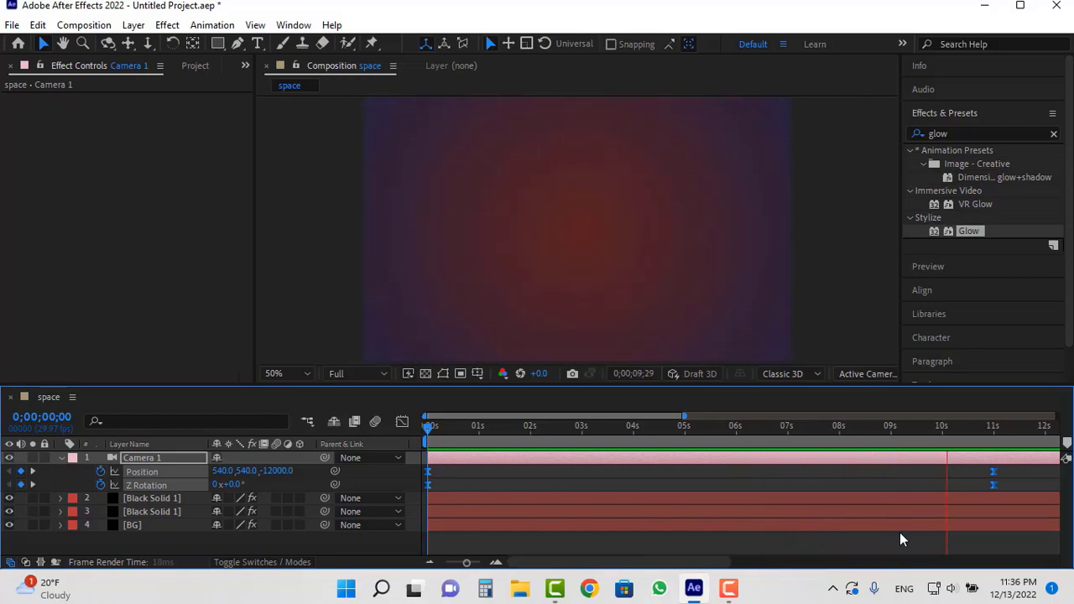
{"action": "left_click", "coordinate": [601, 416]}
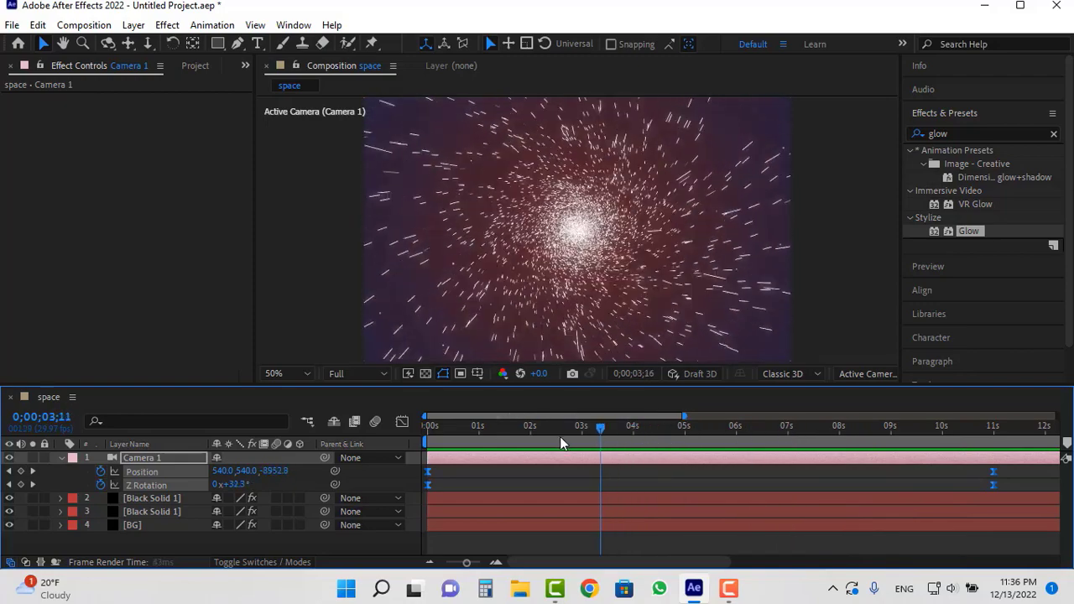
{"action": "left_click_drag", "start_coordinate": [601, 429], "coordinate": [646, 428]}
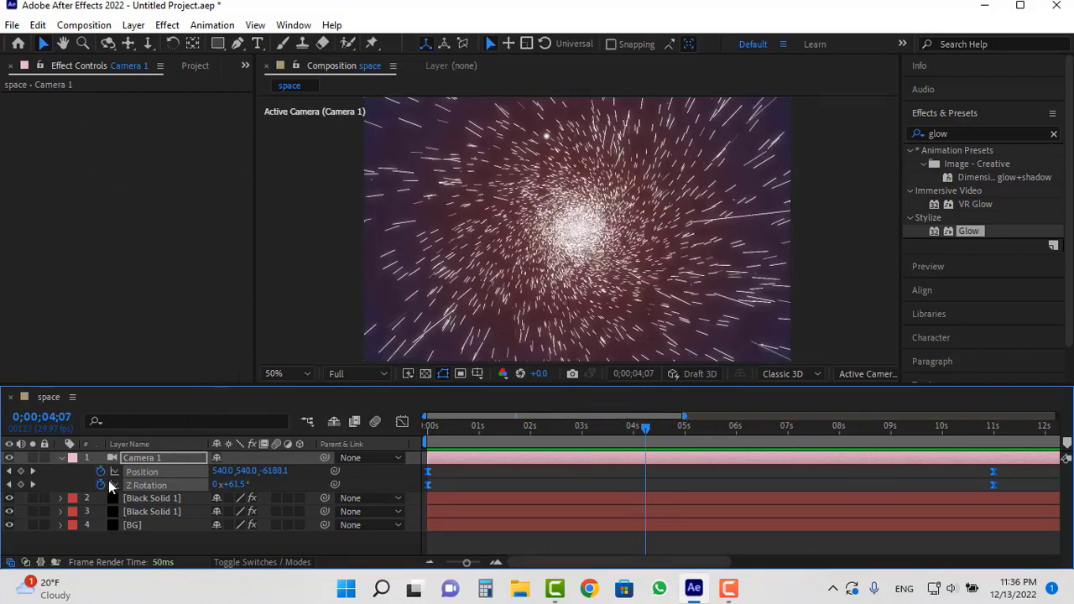
{"action": "left_click", "coordinate": [133, 25]}
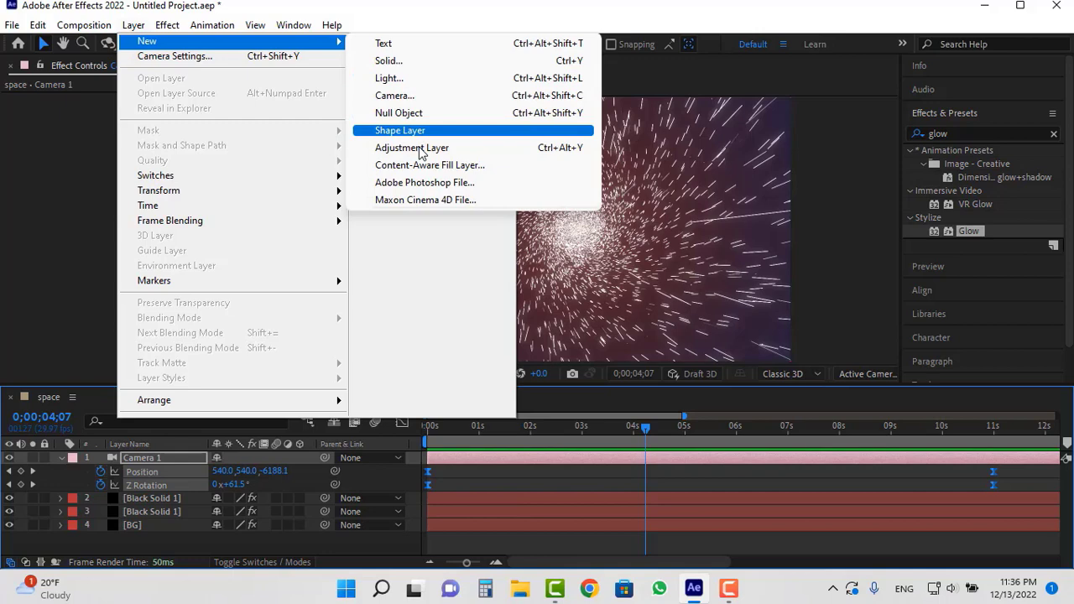
Add an adjustment layer above Camera 1 and apply Glow to it
{"action": "left_click", "coordinate": [413, 148]}
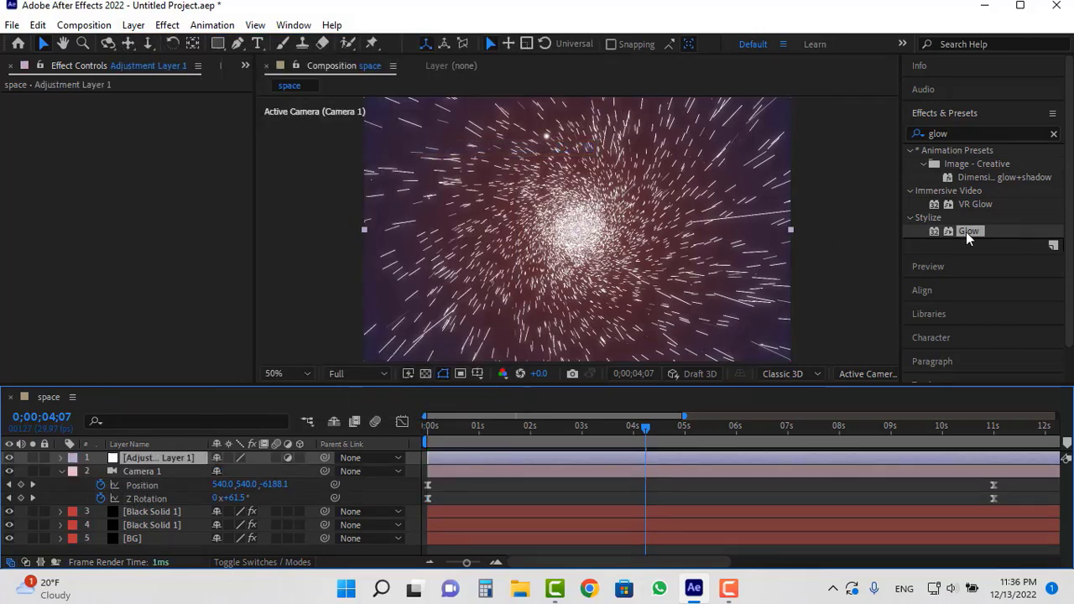
{"action": "double_click", "coordinate": [971, 232]}
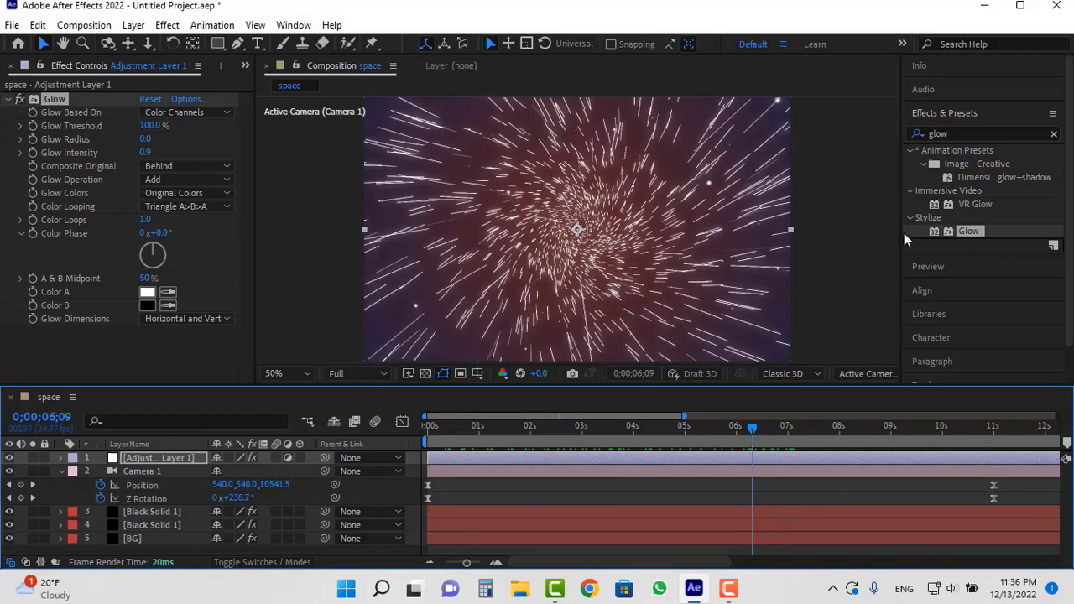
{"action": "type", "text": "unsh"}
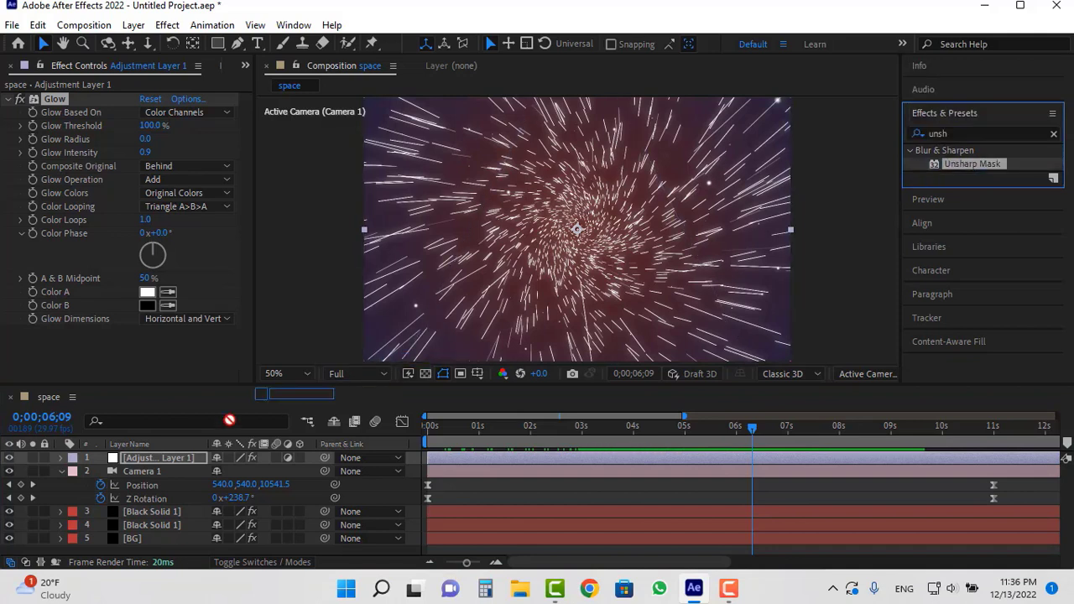
Apply Unsharp Mask to the adjustment layer with amount raised to 206 and scrub to preview
{"action": "double_click", "coordinate": [973, 165]}
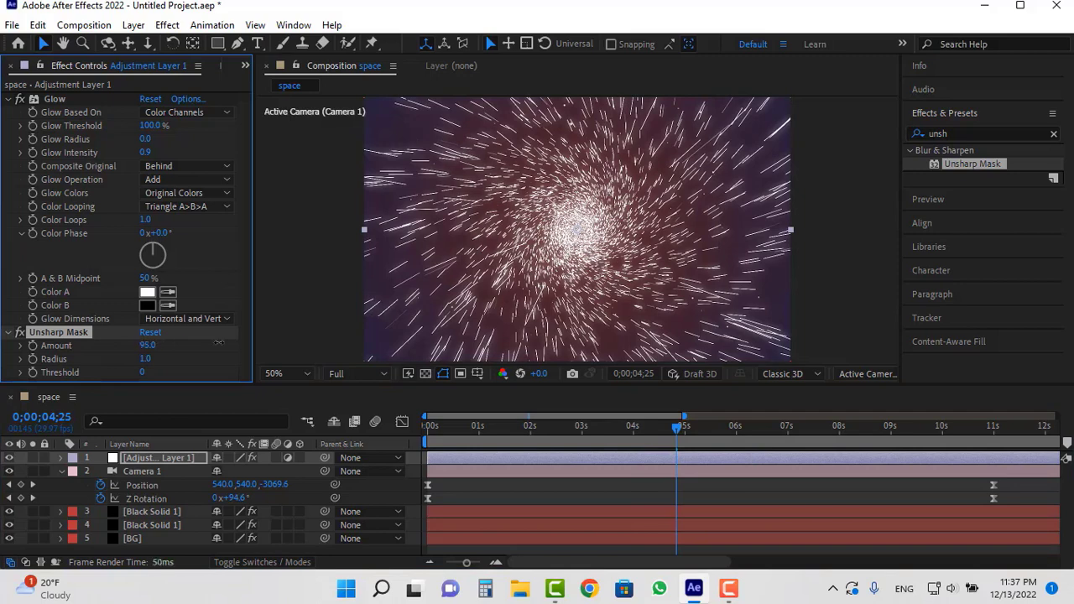
{"action": "left_click_drag", "start_coordinate": [149, 346], "coordinate": [176, 346]}
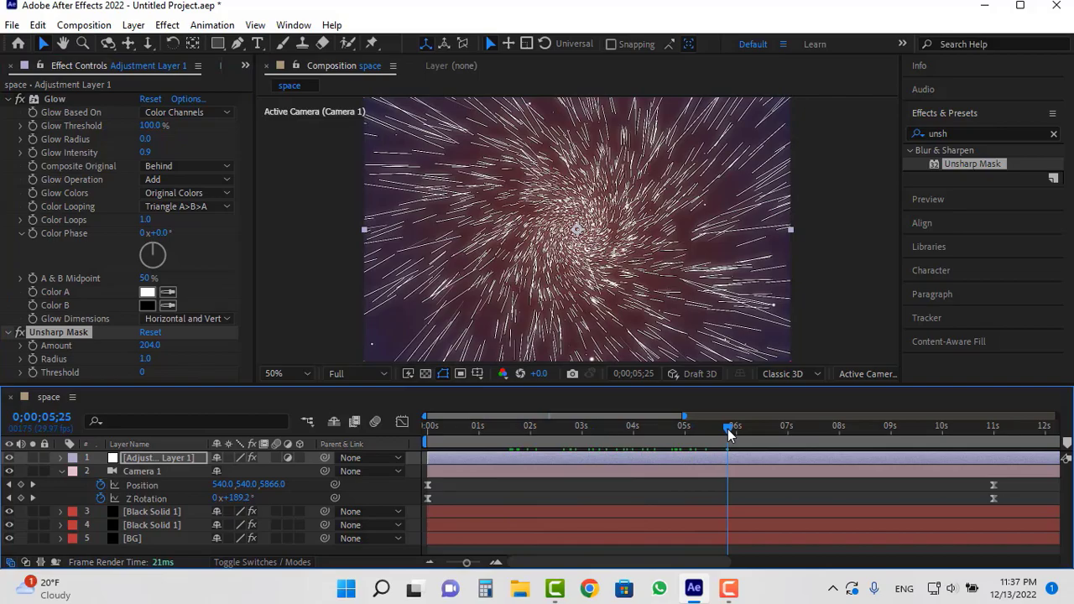
{"action": "left_click_drag", "start_coordinate": [729, 430], "coordinate": [671, 430]}
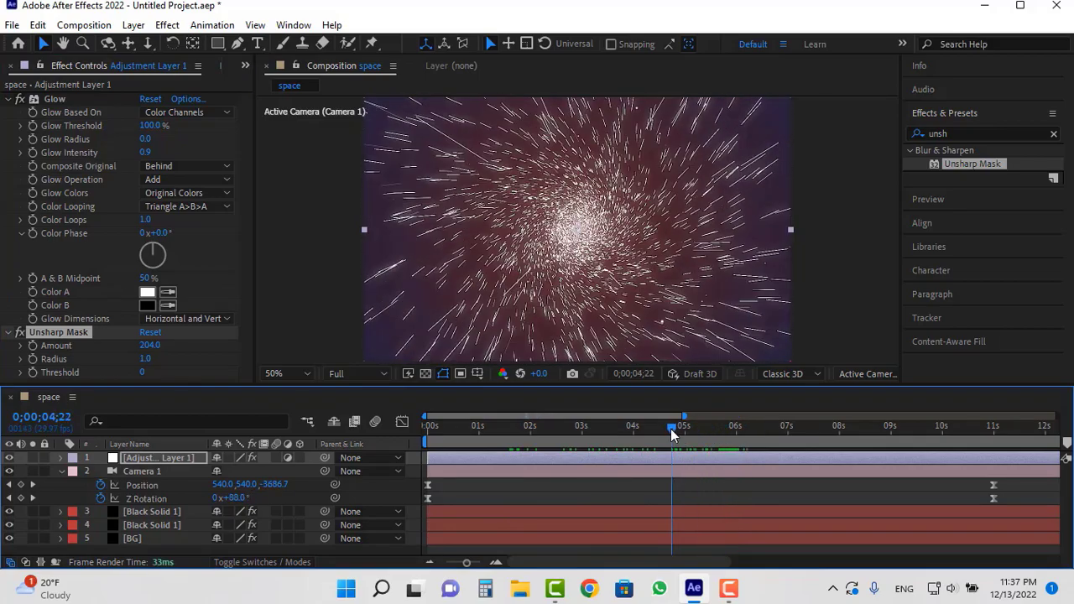
{"action": "left_click_drag", "start_coordinate": [685, 430], "coordinate": [638, 430]}
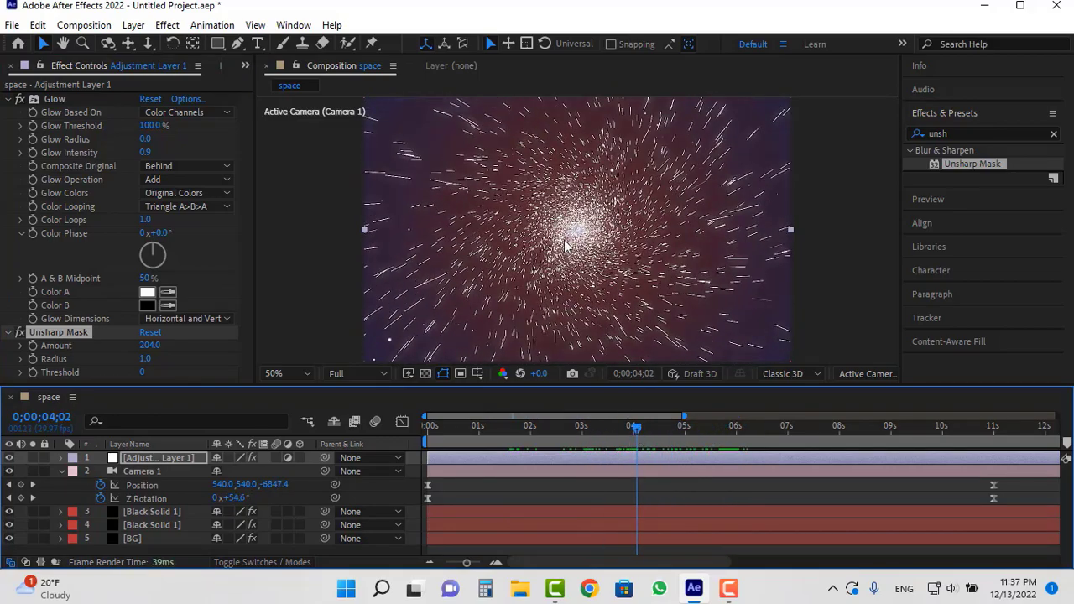
Set the lower Black Solid 1's CC Particle World birth rate to 0.1 and preview the sparser stars
{"action": "left_click", "coordinate": [153, 523]}
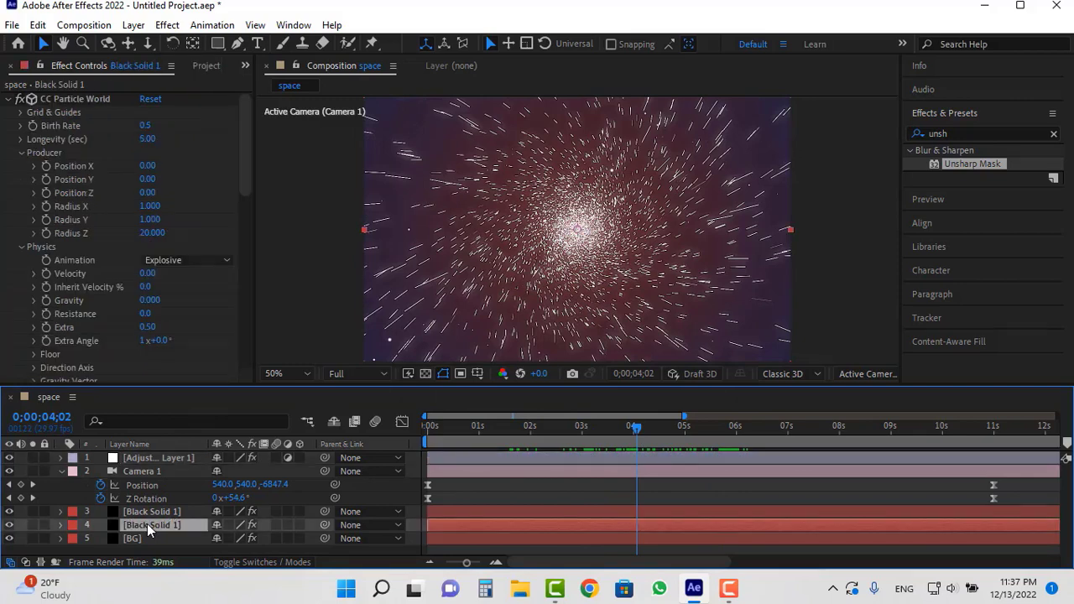
{"action": "mouse_move", "coordinate": [175, 128]}
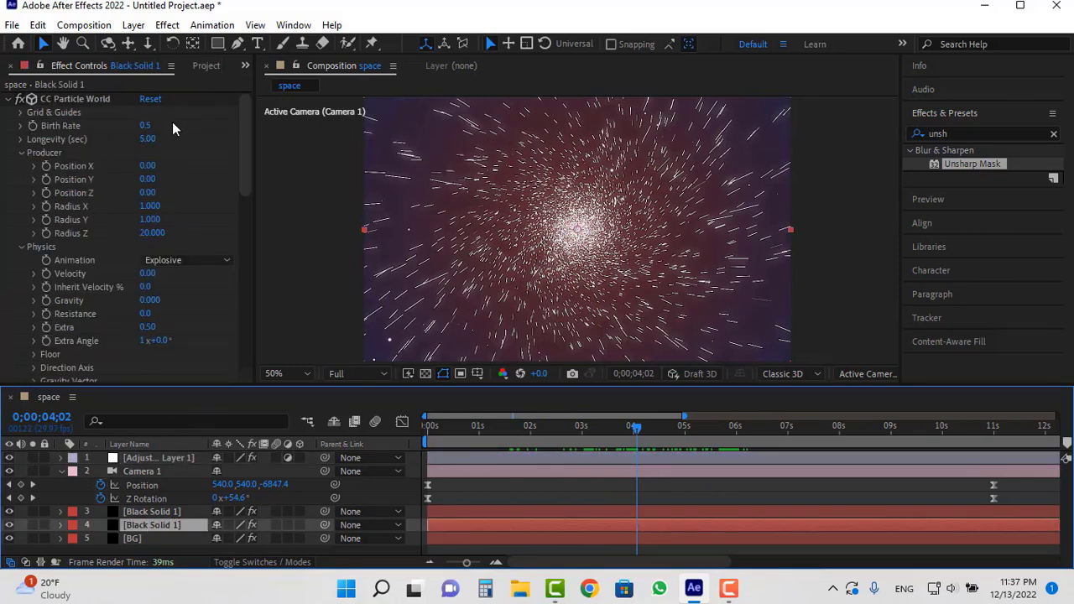
{"action": "left_click", "coordinate": [148, 124]}
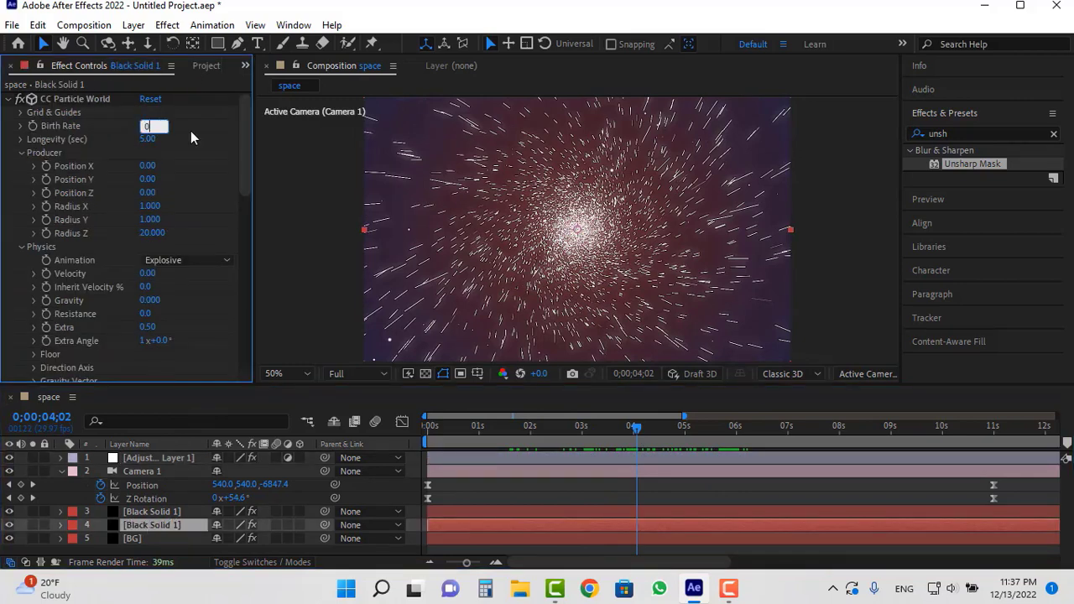
{"action": "type", "text": "0.1"}
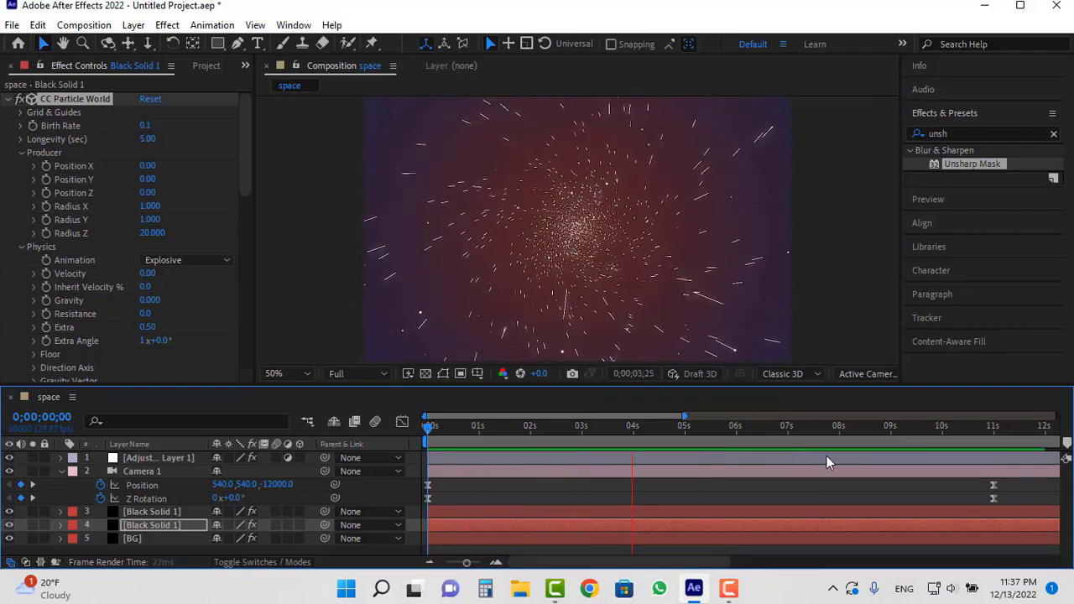
{"action": "left_click", "coordinate": [737, 426]}
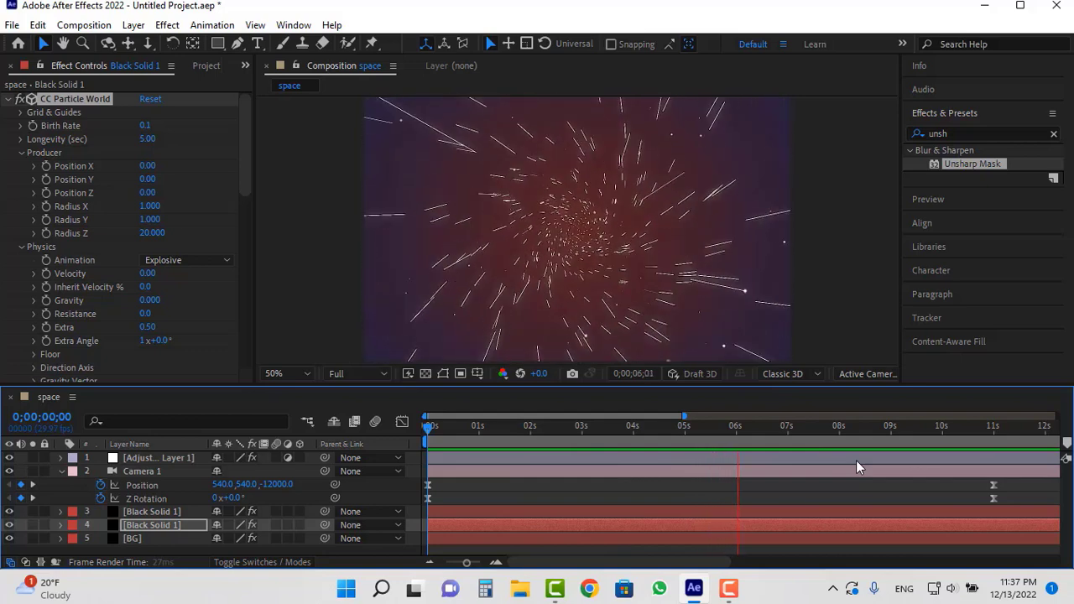